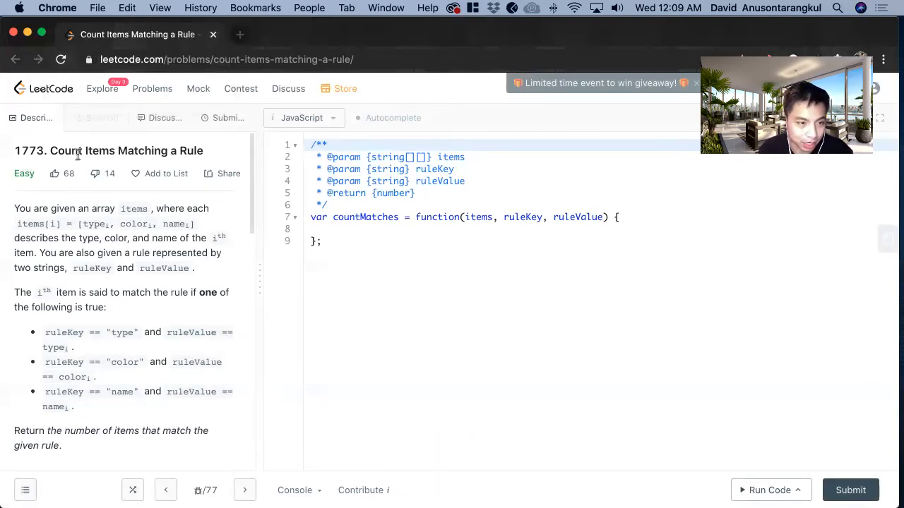
- Review the problem, highlighting the type rule key and Example 1's blue and lenovo values
{"action": "left_click", "coordinate": [166, 173]}
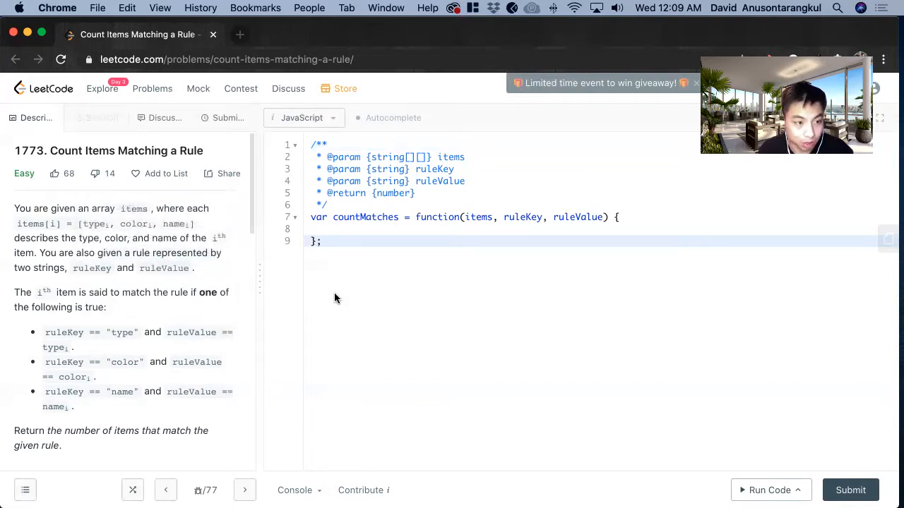
{"action": "mouse_move", "coordinate": [176, 232]}
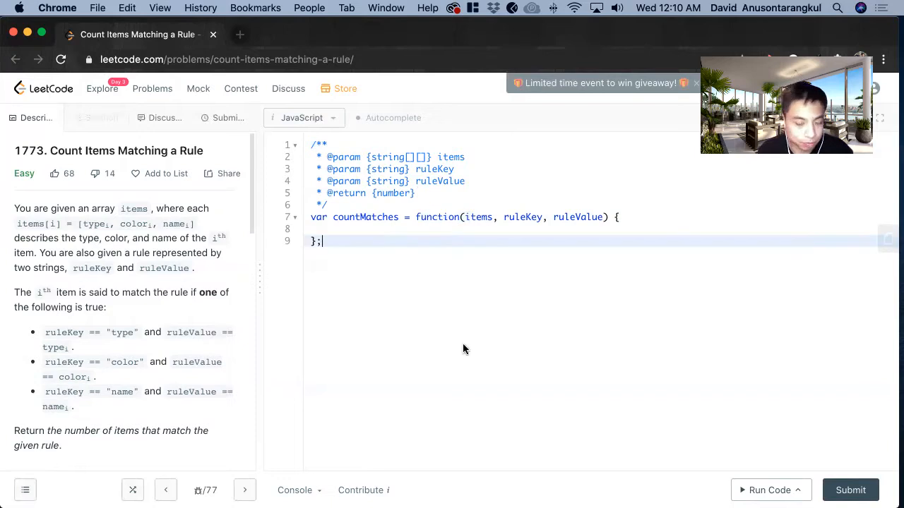
{"action": "scroll", "scroll_direction": "down", "scroll_amount": 3}
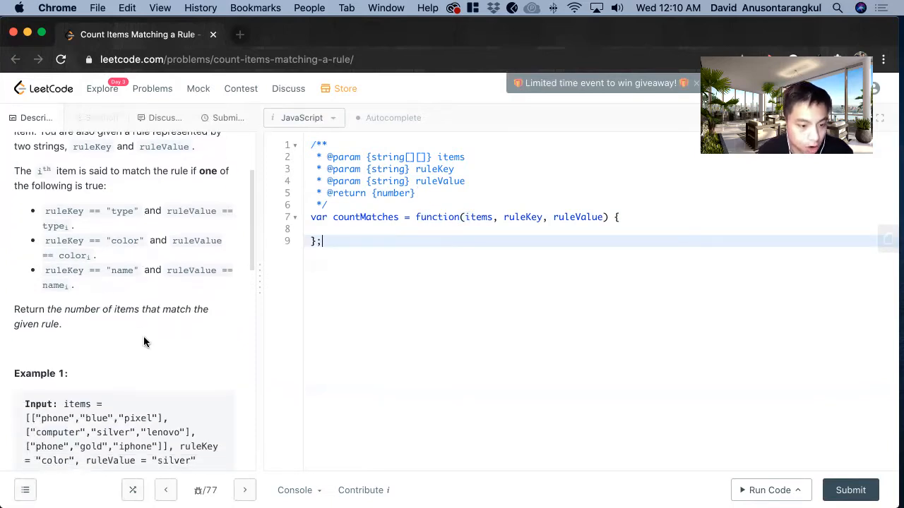
{"action": "scroll", "scroll_direction": "down", "scroll_amount": 3}
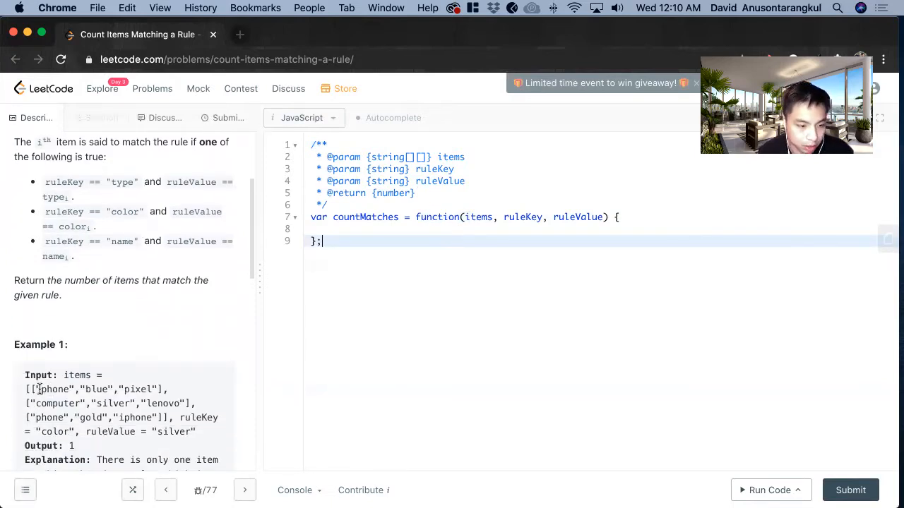
{"action": "double_click", "coordinate": [97, 389]}
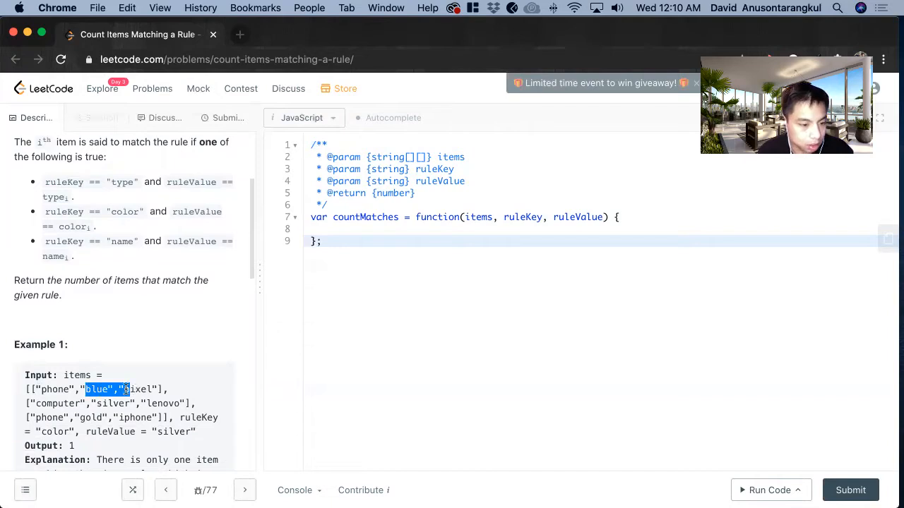
{"action": "mouse_move", "coordinate": [156, 310]}
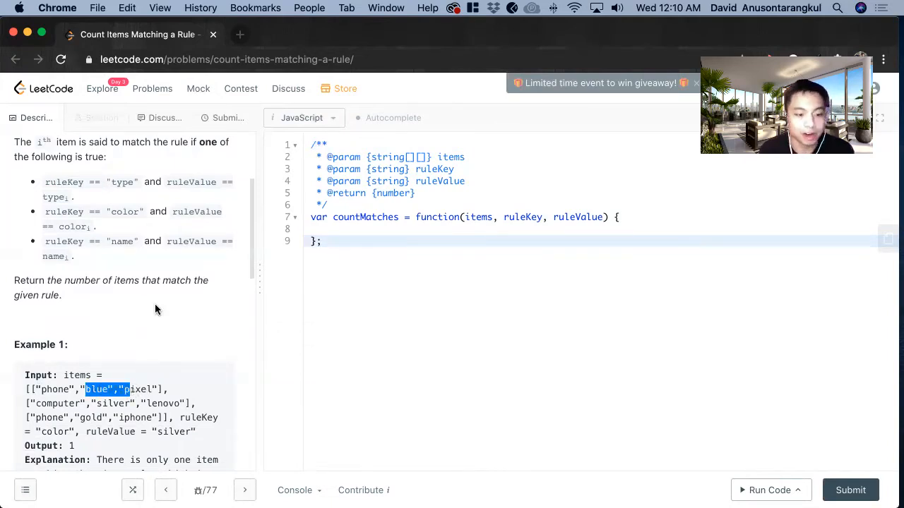
{"action": "mouse_move", "coordinate": [413, 318]}
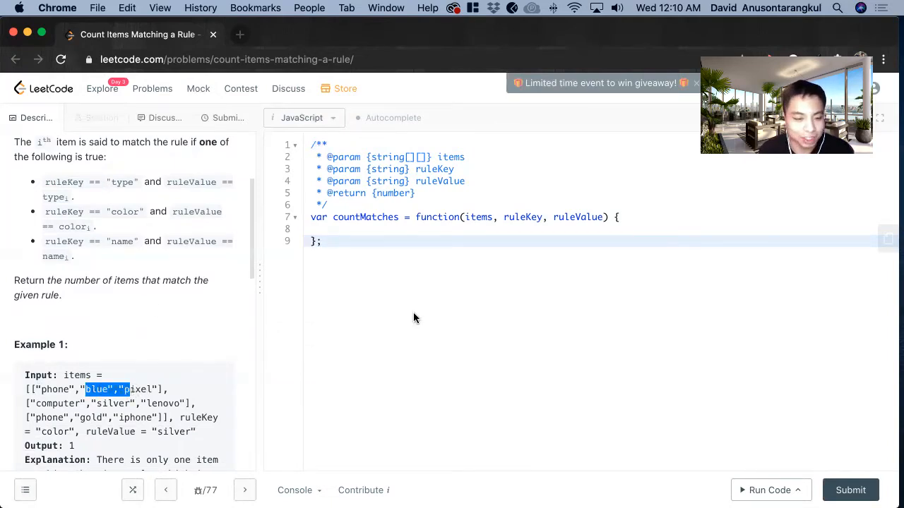
{"action": "mouse_move", "coordinate": [176, 391]}
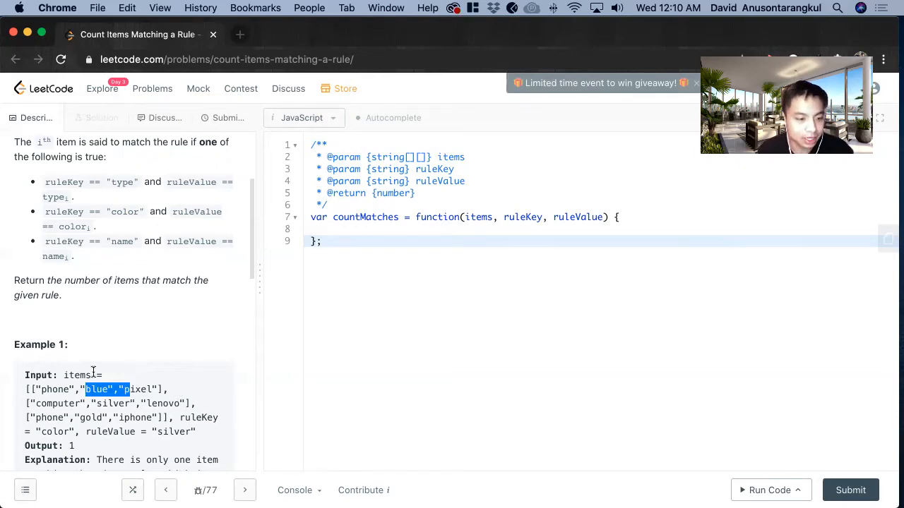
{"action": "left_click", "coordinate": [48, 389]}
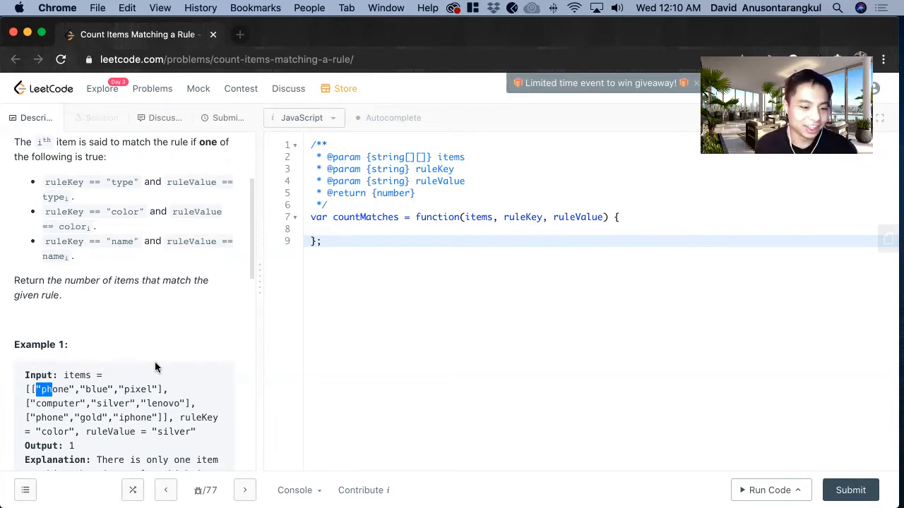
{"action": "scroll", "scroll_direction": "down", "scroll_amount": 3}
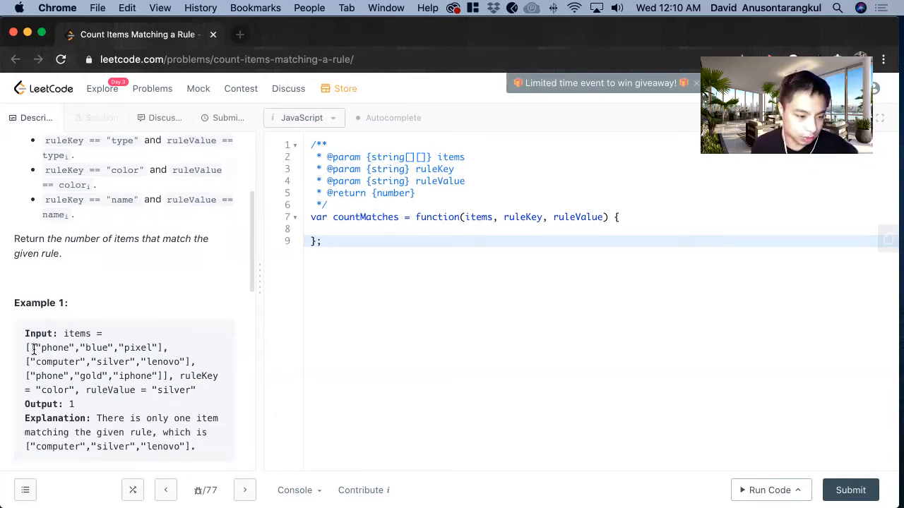
{"action": "double_click", "coordinate": [58, 362]}
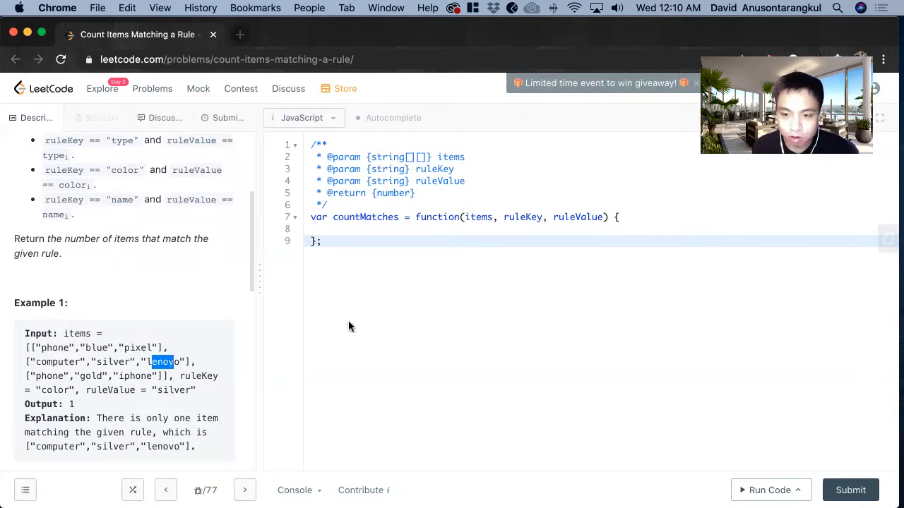
{"action": "scroll", "scroll_direction": "up", "scroll_amount": 3}
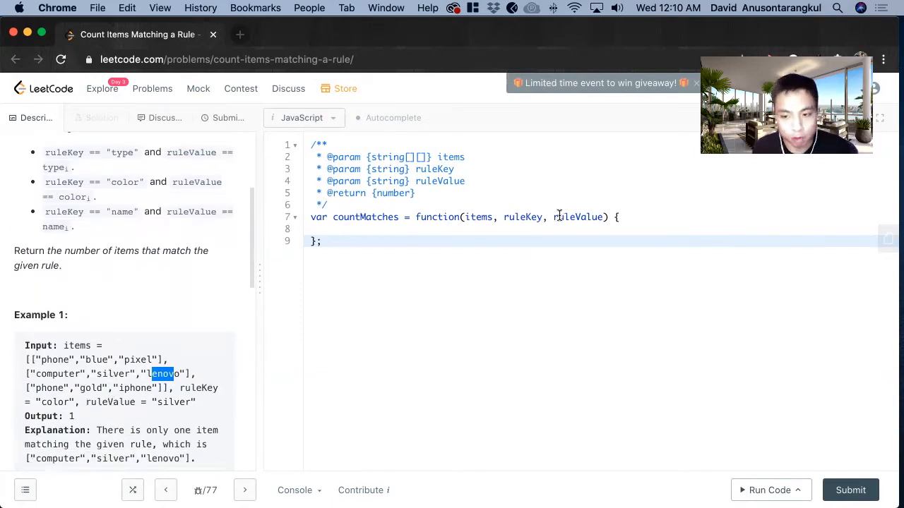
{"action": "mouse_move", "coordinate": [208, 322]}
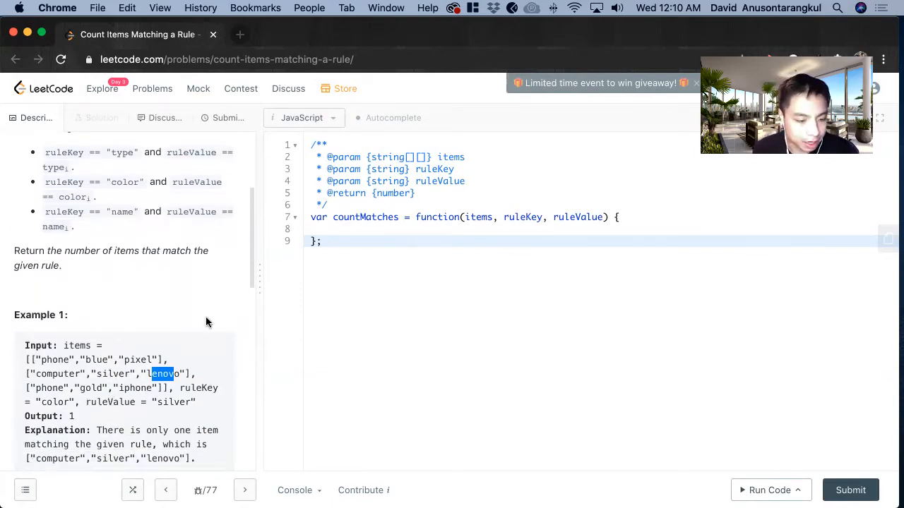
{"action": "scroll", "scroll_direction": "down", "scroll_amount": 3}
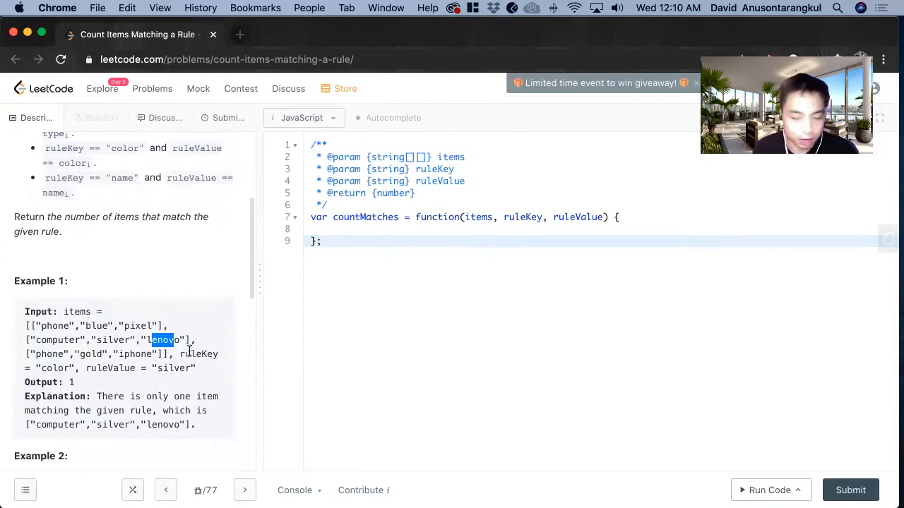
{"action": "scroll", "scroll_direction": "up", "scroll_amount": 3}
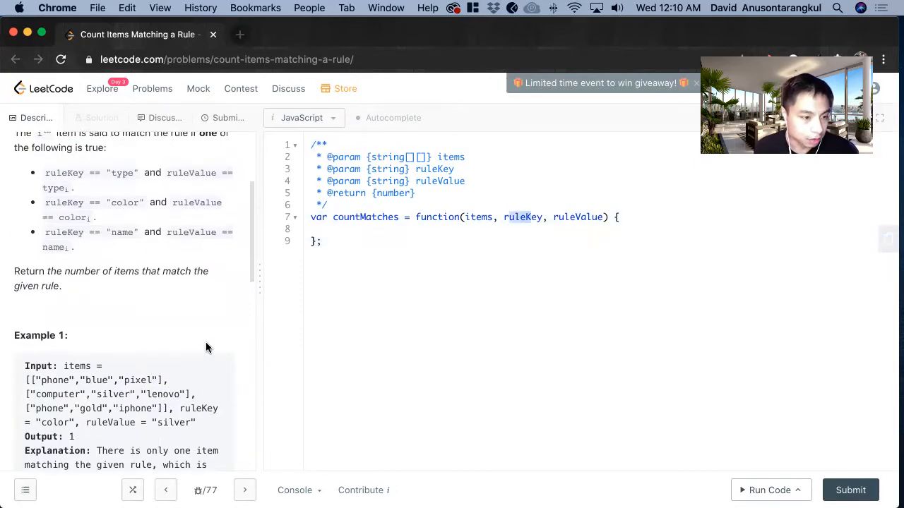
{"action": "double_click", "coordinate": [121, 173]}
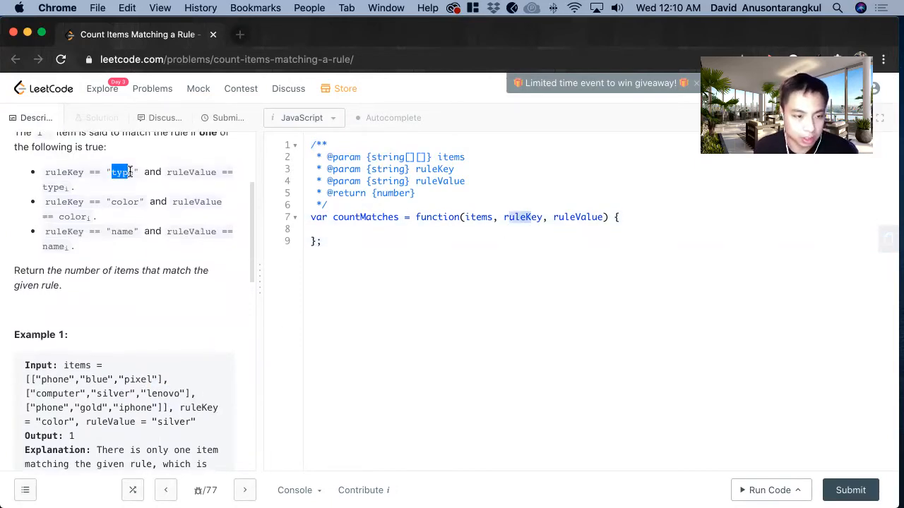
{"action": "scroll", "scroll_direction": "down", "scroll_amount": 3}
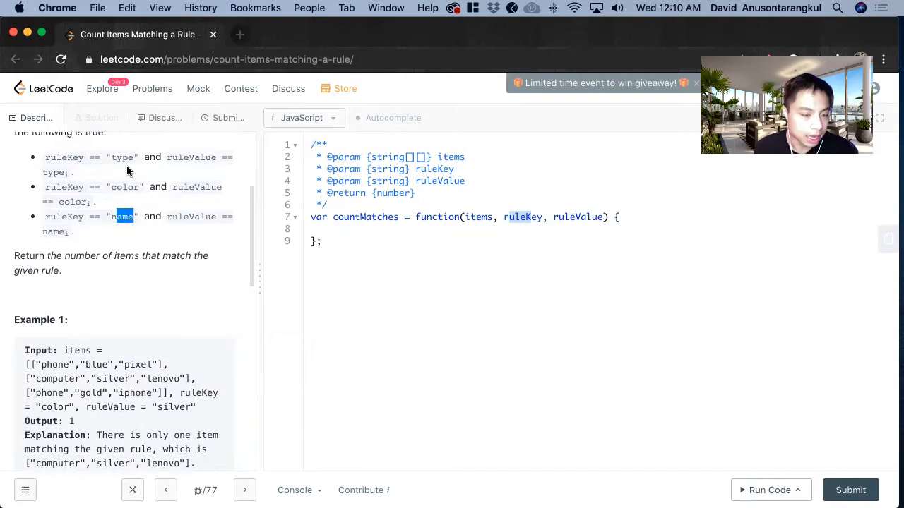
{"action": "double_click", "coordinate": [121, 156]}
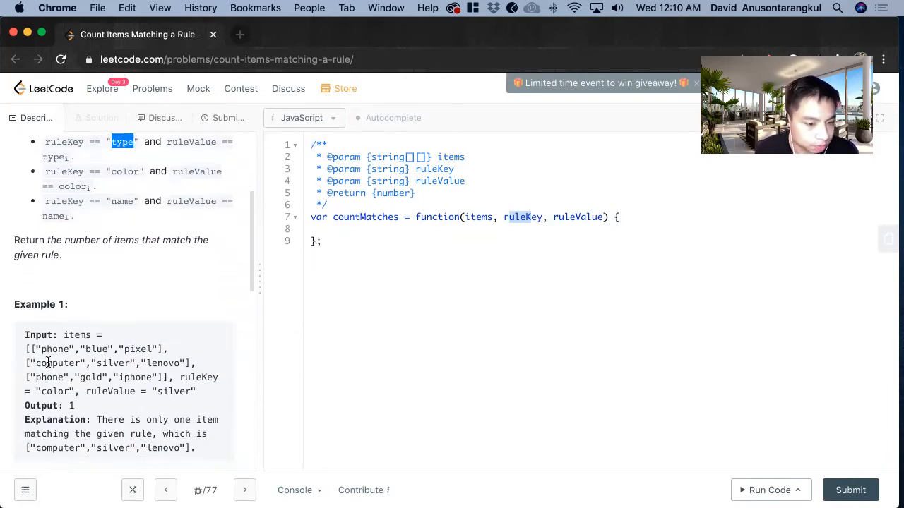
{"action": "scroll", "scroll_direction": "up", "scroll_amount": 3}
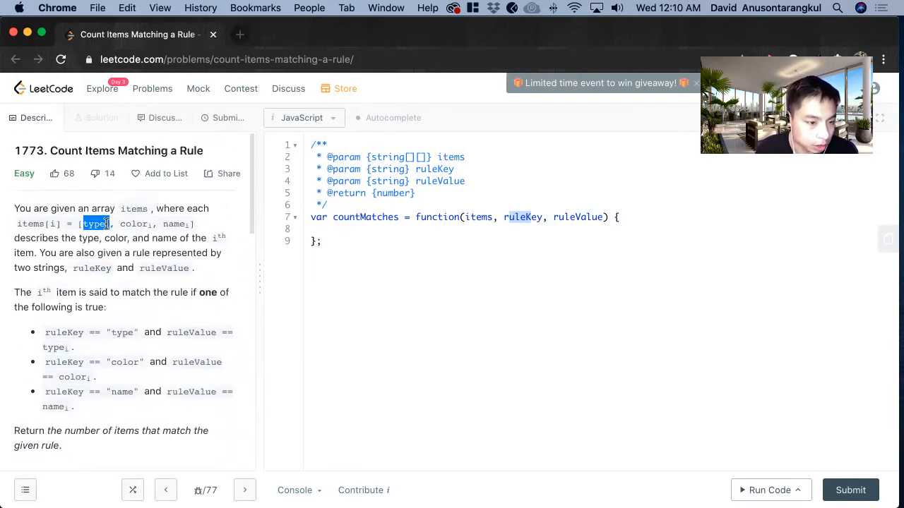
{"action": "scroll", "scroll_direction": "down", "scroll_amount": 3}
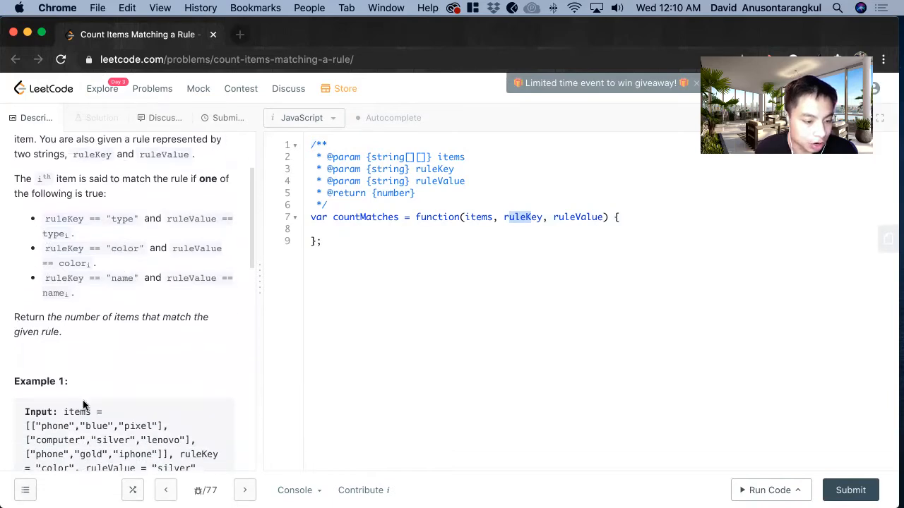
{"action": "scroll", "scroll_direction": "up", "scroll_amount": 3}
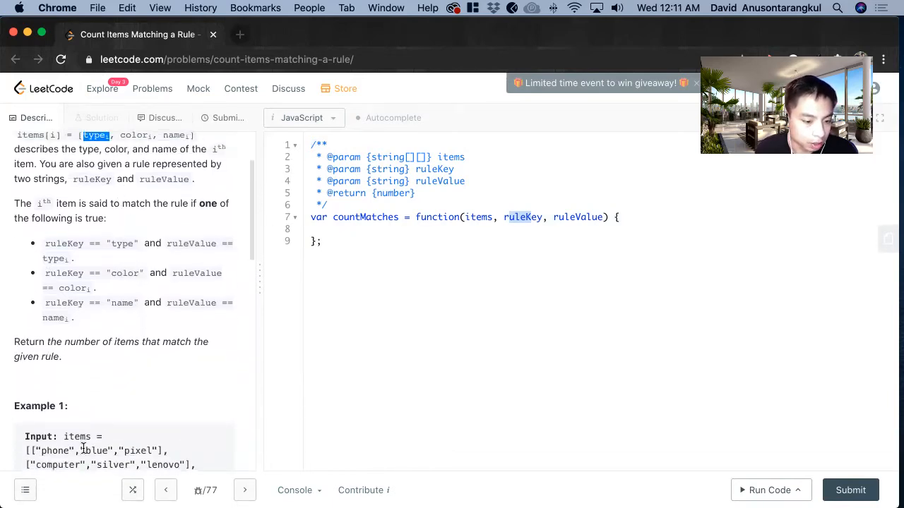
{"action": "double_click", "coordinate": [97, 450]}
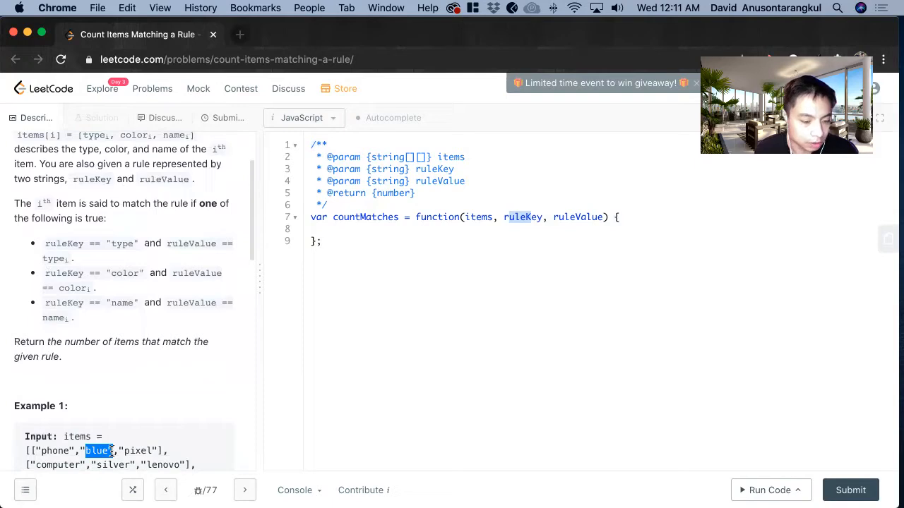
{"action": "scroll", "scroll_direction": "up", "scroll_amount": 3}
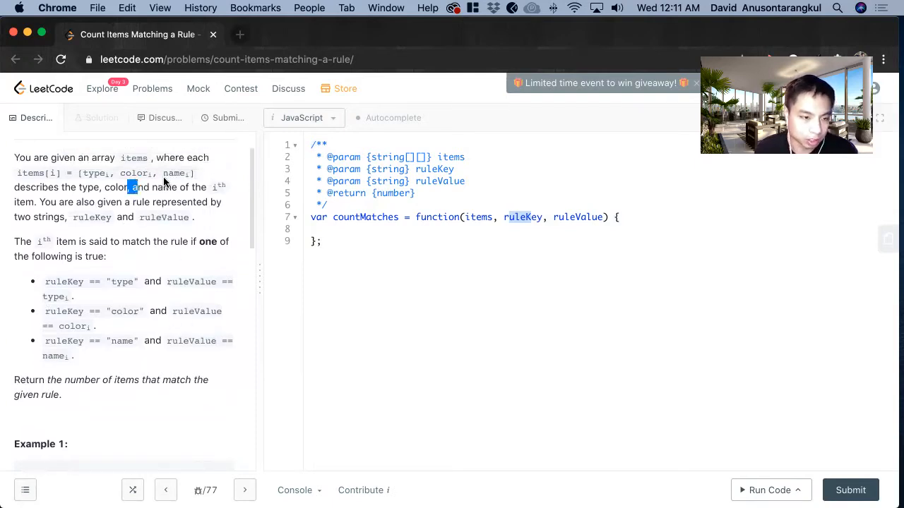
{"action": "mouse_move", "coordinate": [173, 170]}
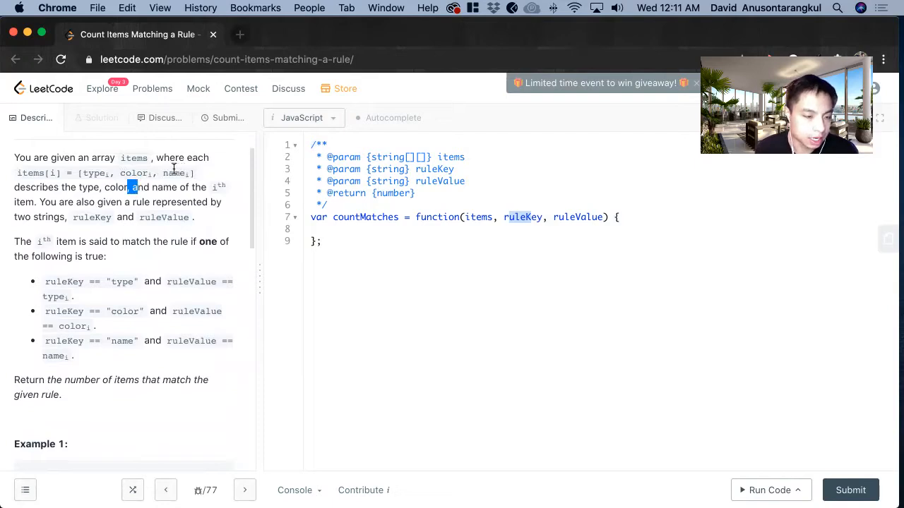
- Highlight ruleKey, ruleValue silver, and the silver and gold items in Example 1
{"action": "scroll", "scroll_direction": "down", "scroll_amount": 3}
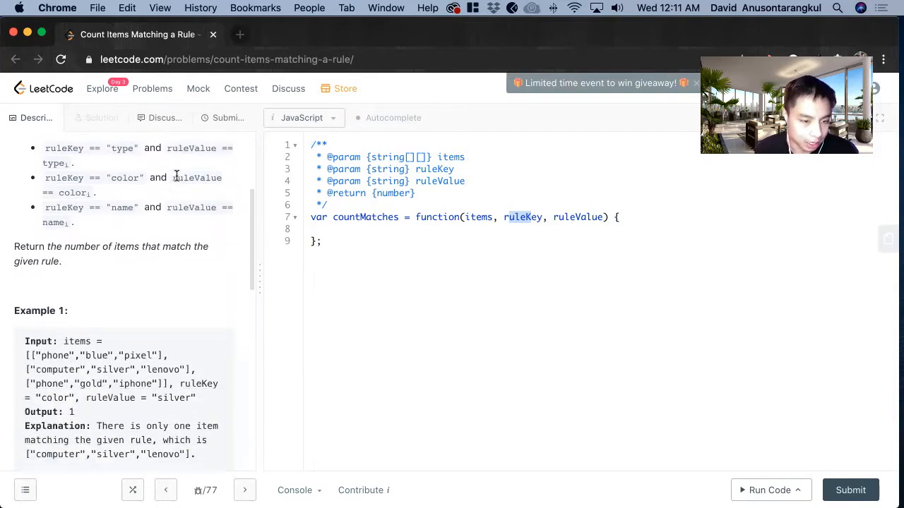
{"action": "scroll", "scroll_direction": "up", "scroll_amount": 3}
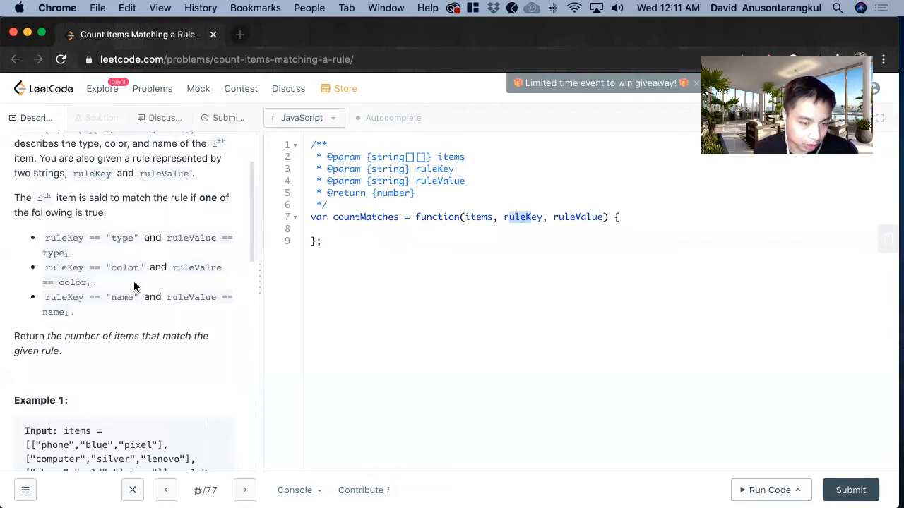
{"action": "scroll", "scroll_direction": "up", "scroll_amount": 3}
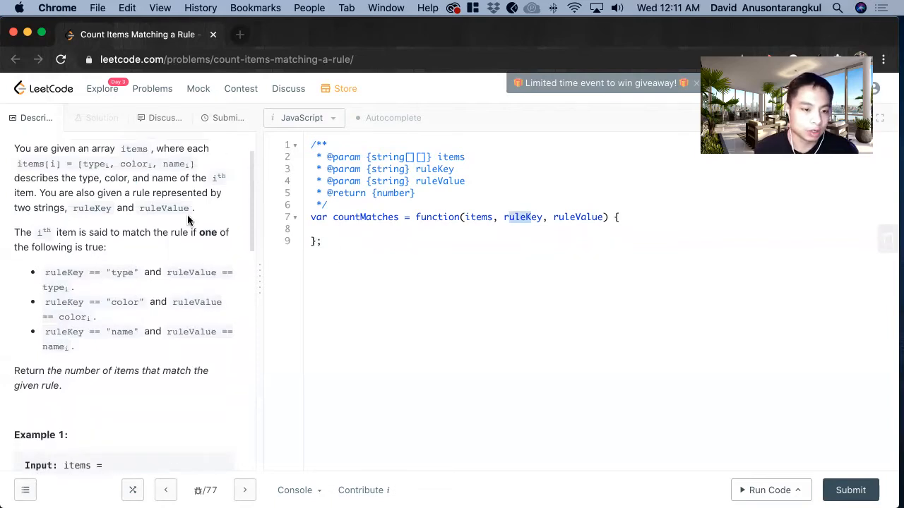
{"action": "mouse_move", "coordinate": [289, 255]}
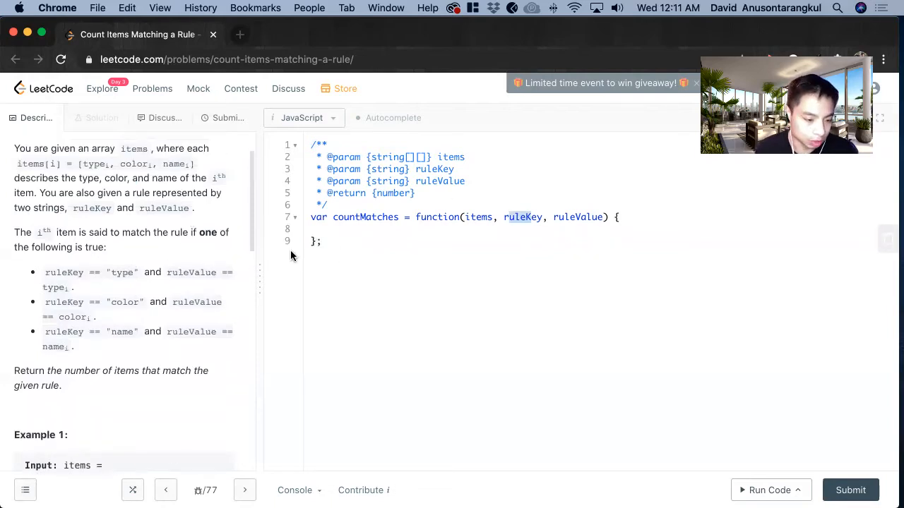
{"action": "scroll", "scroll_direction": "down", "scroll_amount": 3}
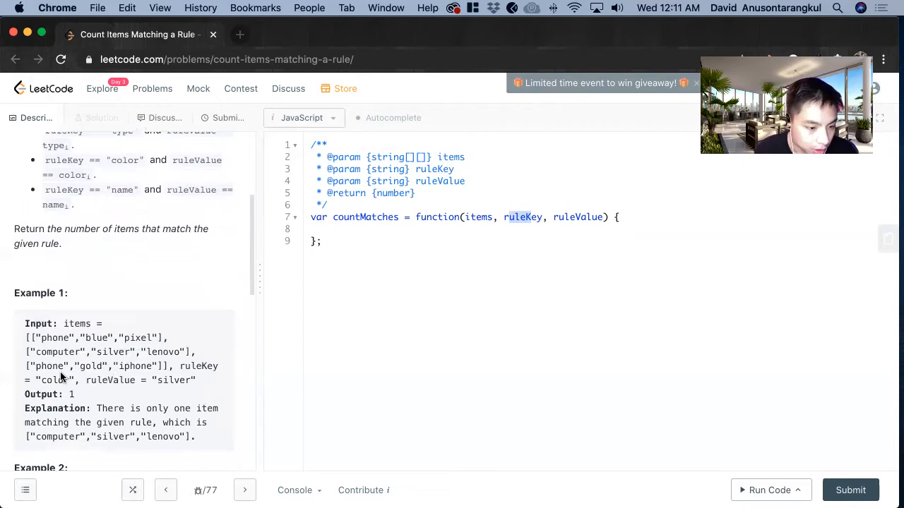
{"action": "double_click", "coordinate": [198, 366]}
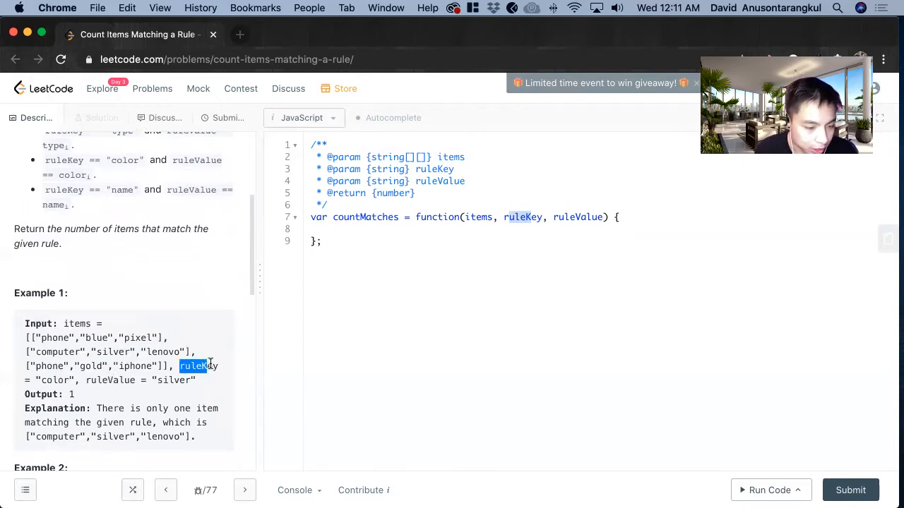
{"action": "scroll", "scroll_direction": "up", "scroll_amount": 3}
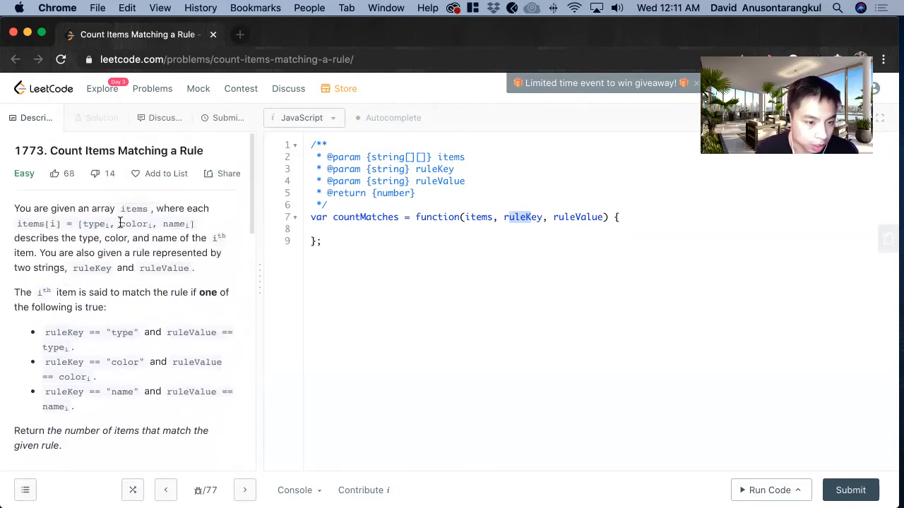
{"action": "scroll", "scroll_direction": "down", "scroll_amount": 3}
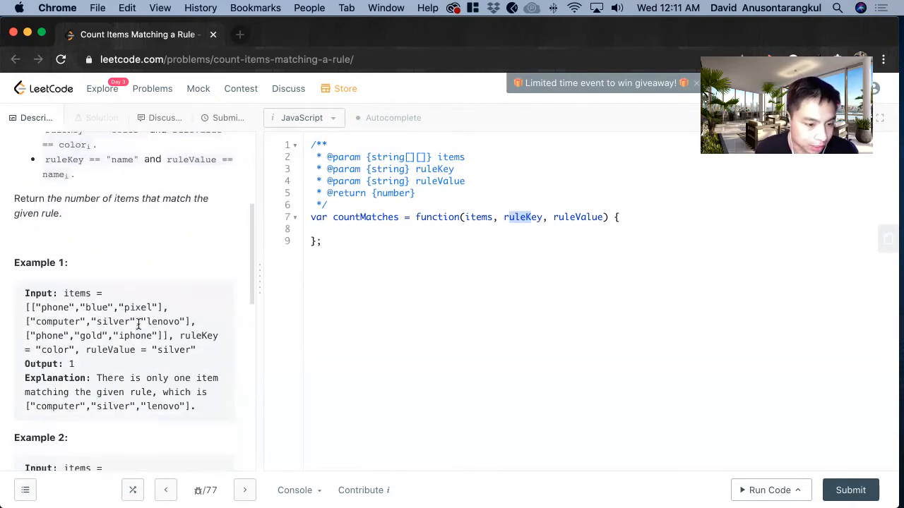
{"action": "double_click", "coordinate": [111, 321]}
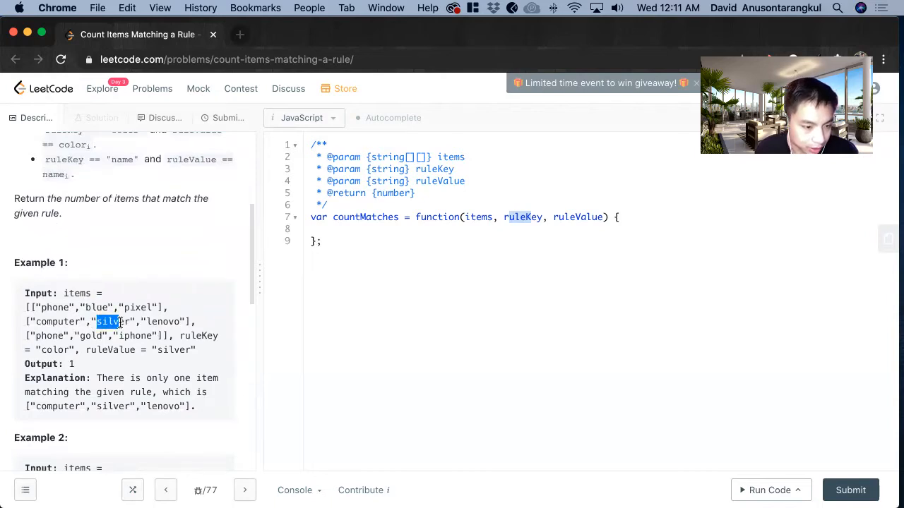
{"action": "double_click", "coordinate": [93, 335]}
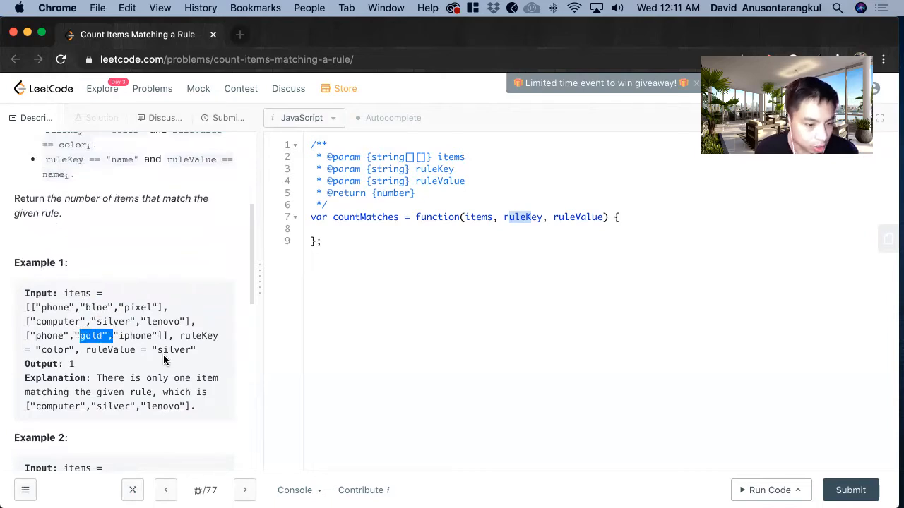
{"action": "double_click", "coordinate": [174, 349]}
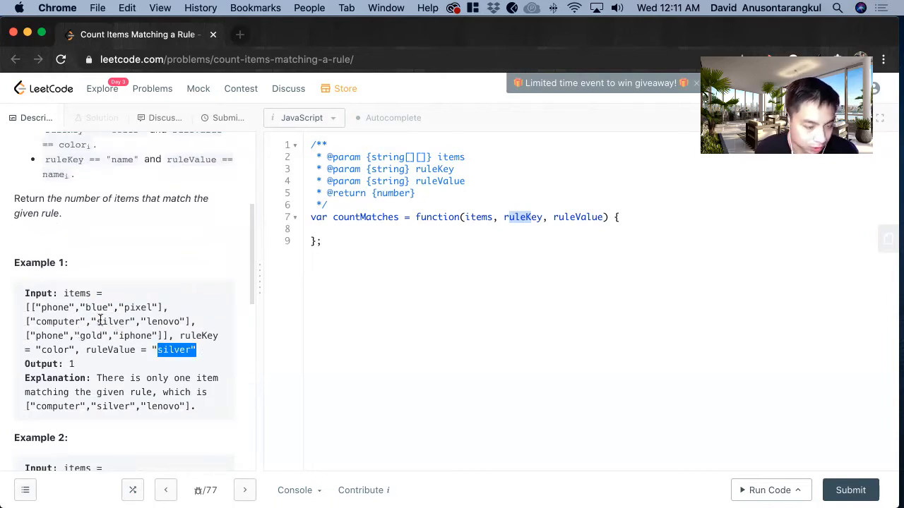
{"action": "double_click", "coordinate": [112, 321]}
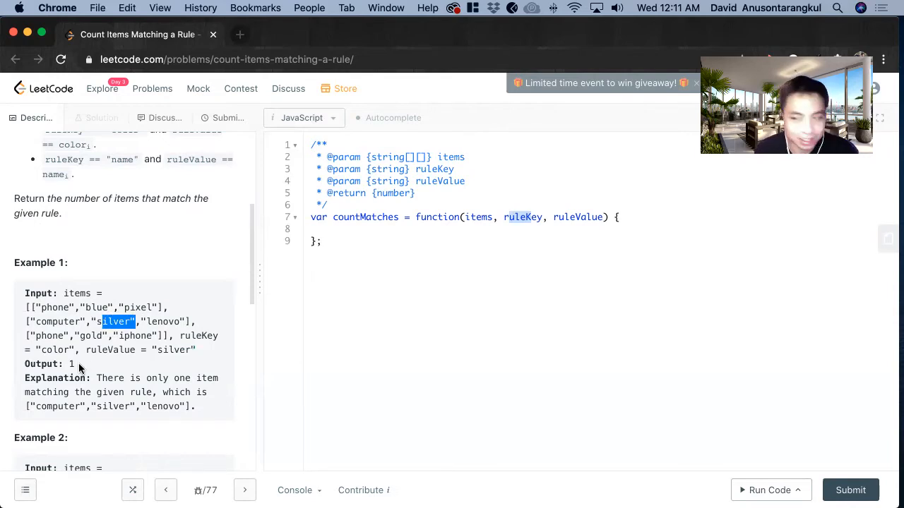
{"action": "mouse_move", "coordinate": [79, 368]}
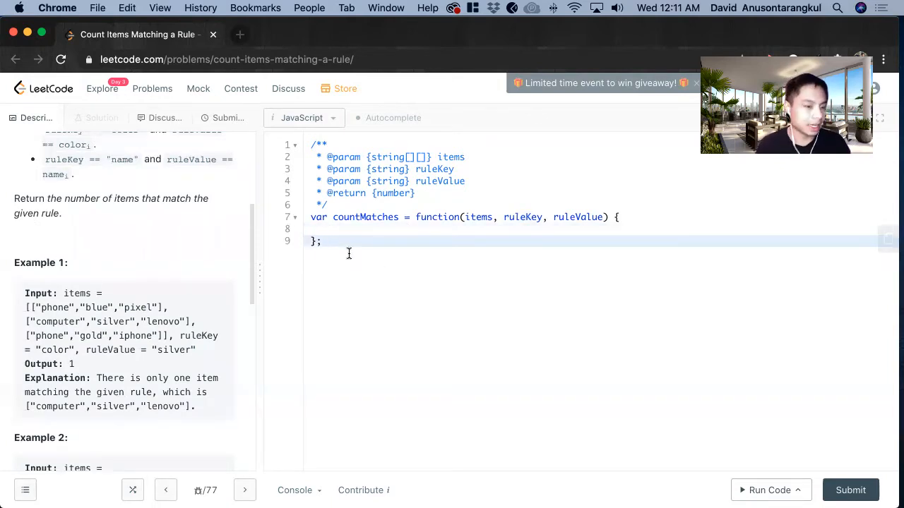
- Begin a plan comment below the function with '1. Create count variable.'
{"action": "key", "text": "Return"}
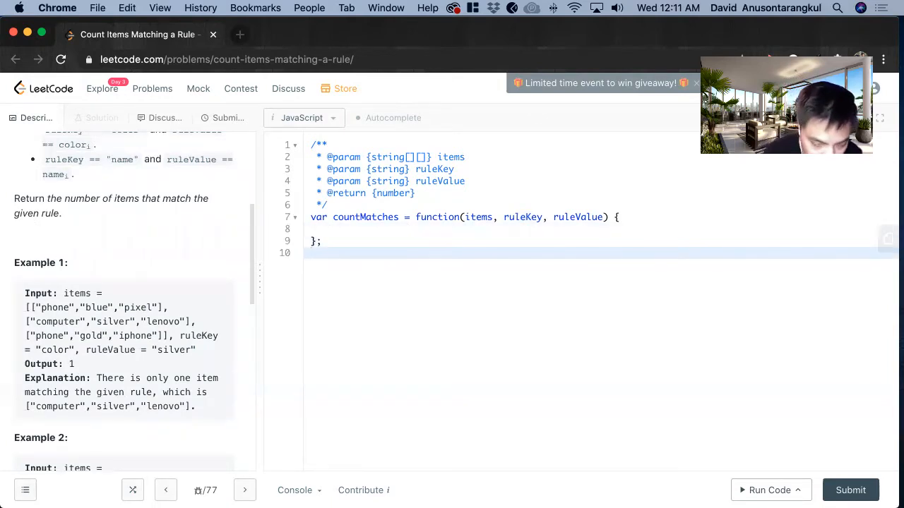
{"action": "type", "text": "/*"}
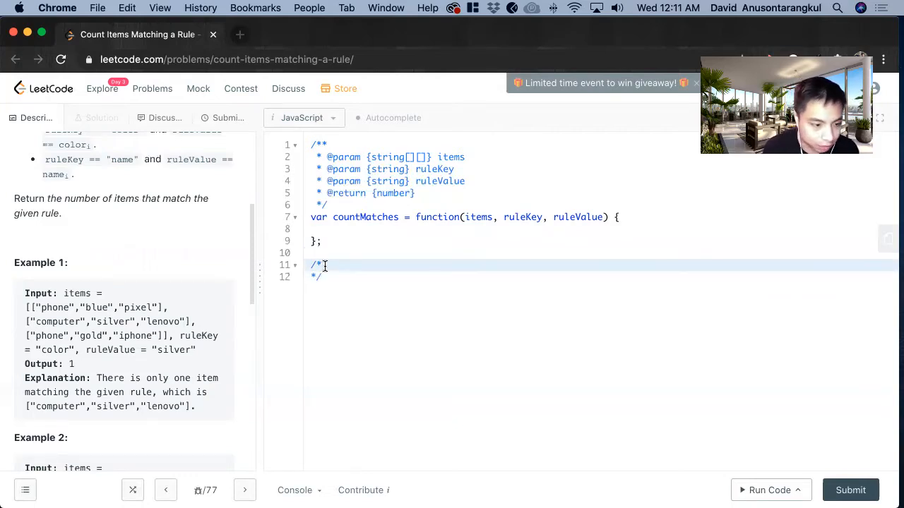
{"action": "type", "text": "1."}
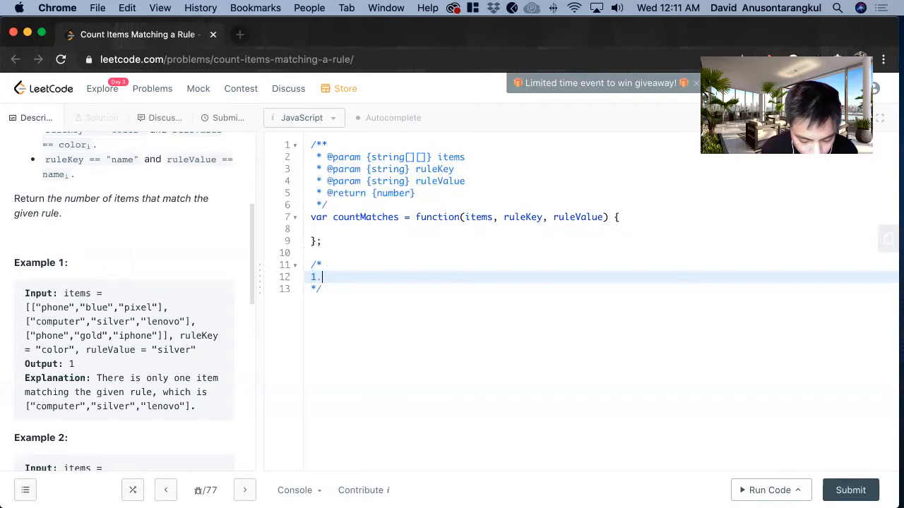
{"action": "type", "text": "Create"}
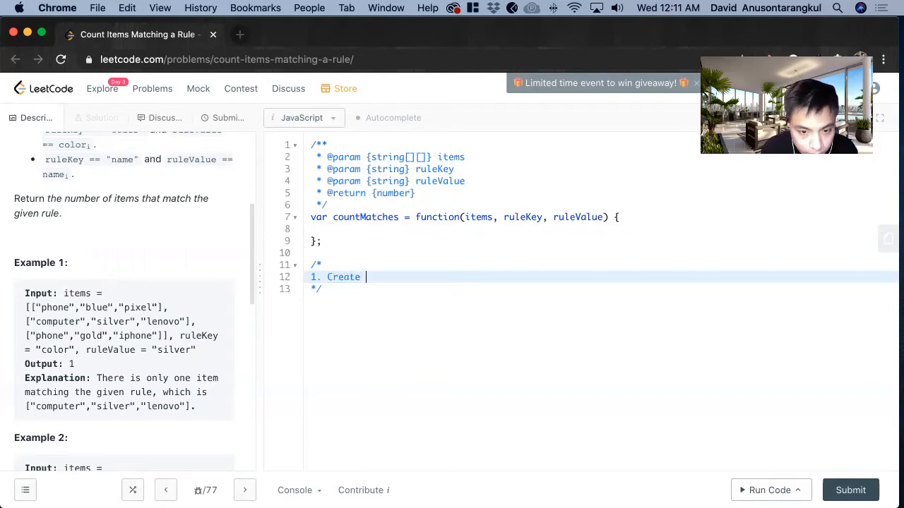
{"action": "type", "text": "count varia"}
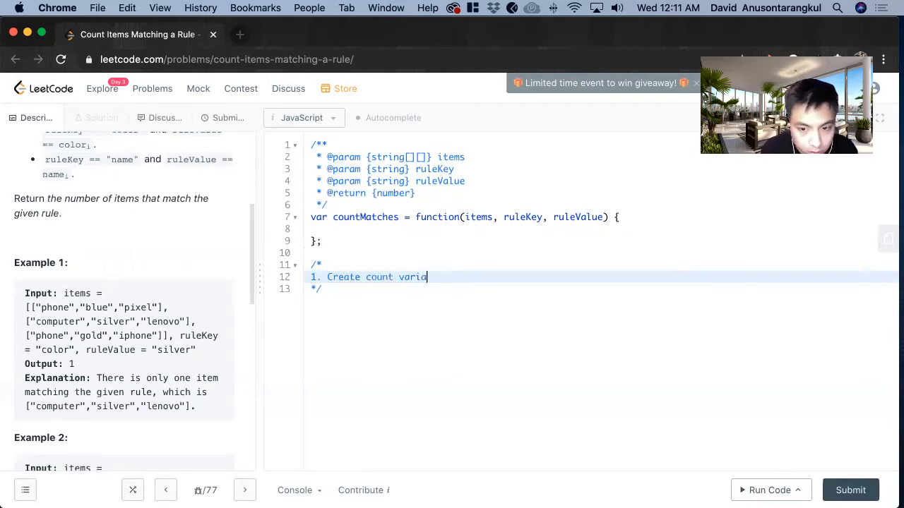
{"action": "type", "text": "ble."}
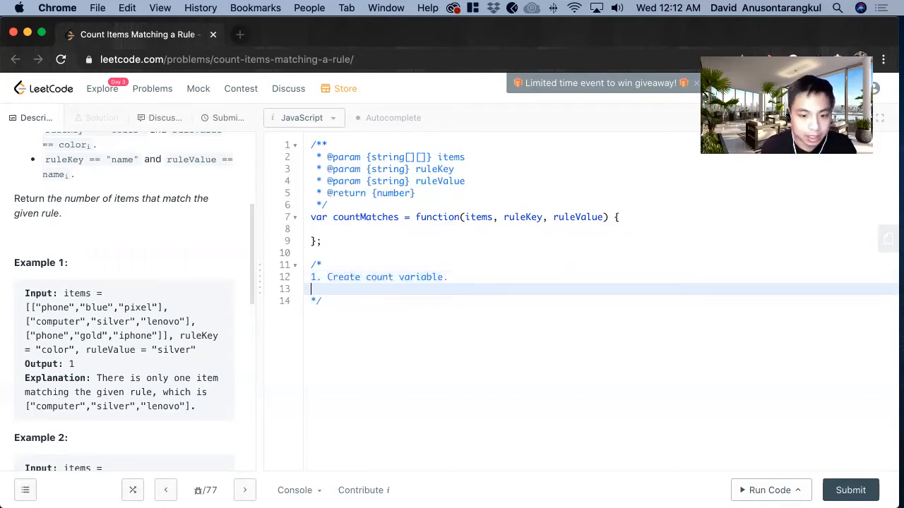
- Add '2. Condition for ruleKey to "type"' and 'Loop through items' to the comment
{"action": "type", "text": "2. C"}
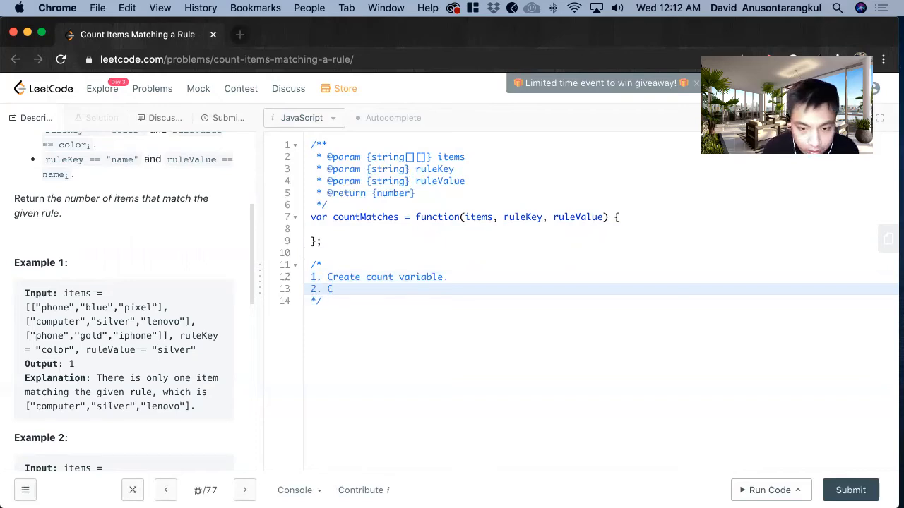
{"action": "type", "text": "ondit"}
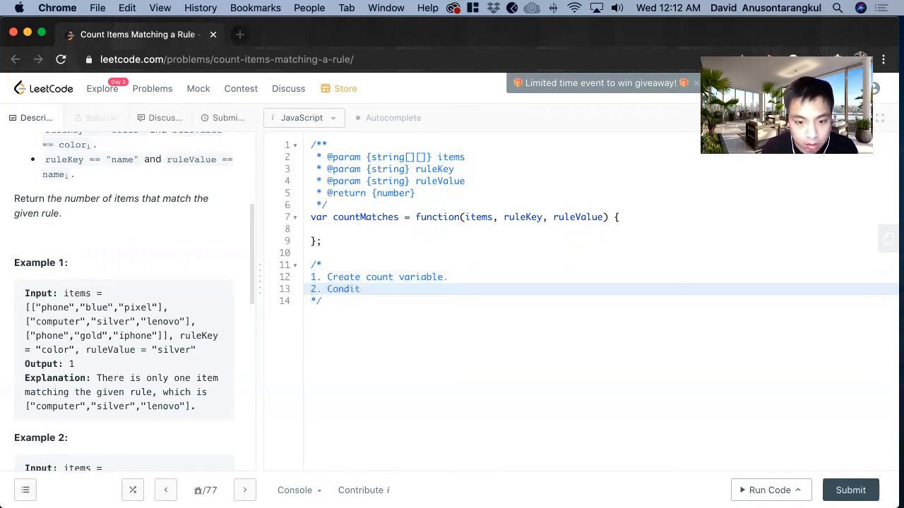
{"action": "type", "text": "ion for"}
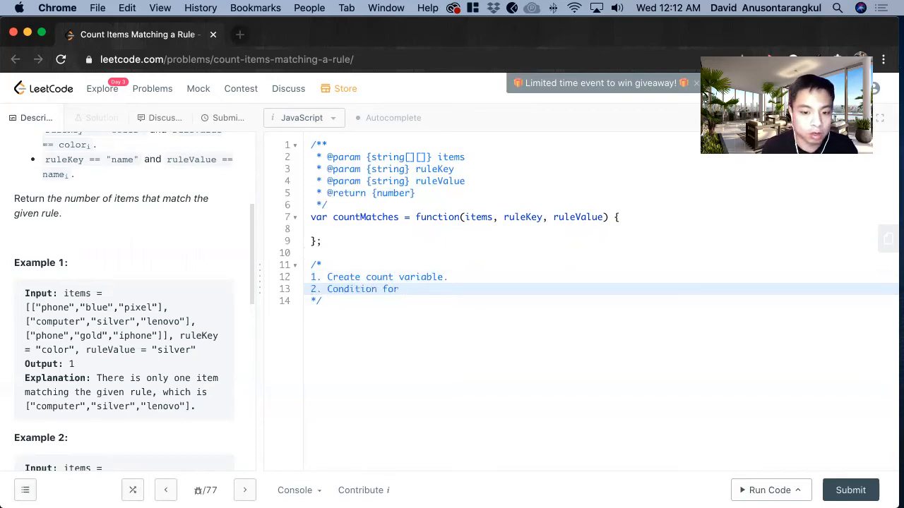
{"action": "type", "text": "ruleK"}
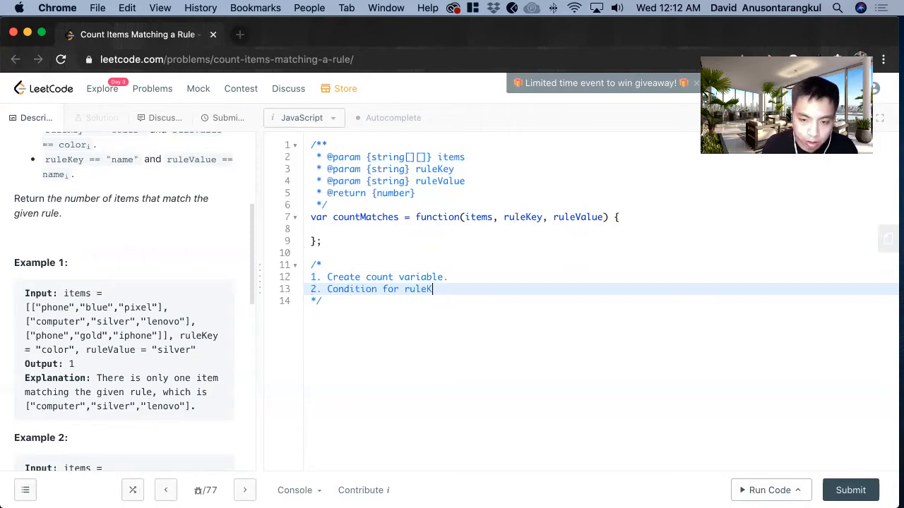
{"action": "type", "text": "ey"}
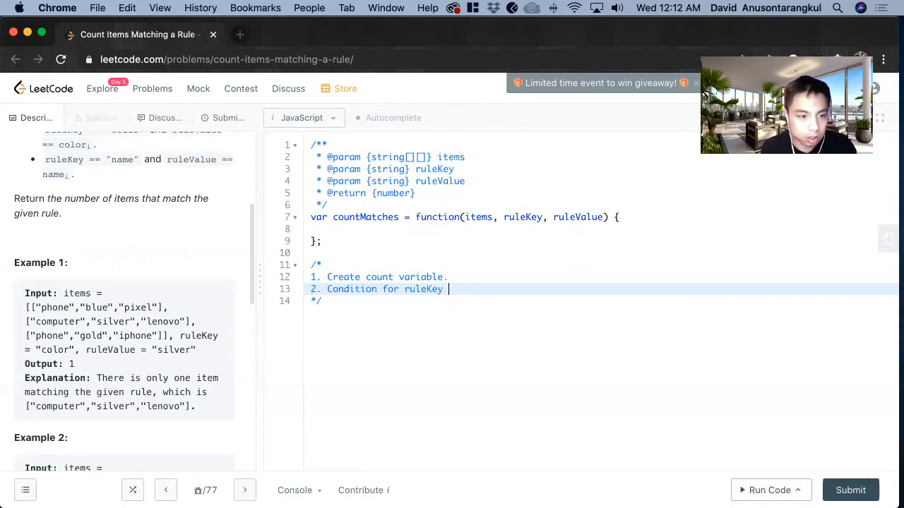
{"action": "type", "text": "to"}
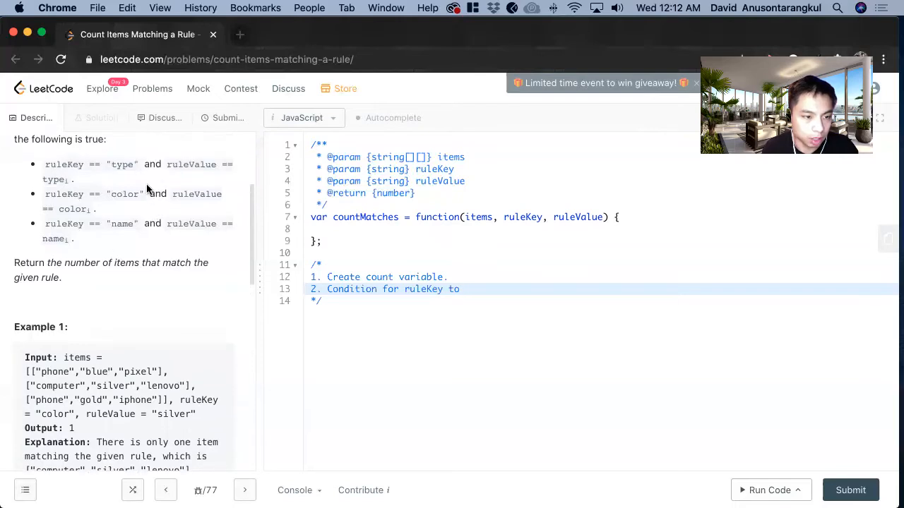
{"action": "type", "text": "\""}
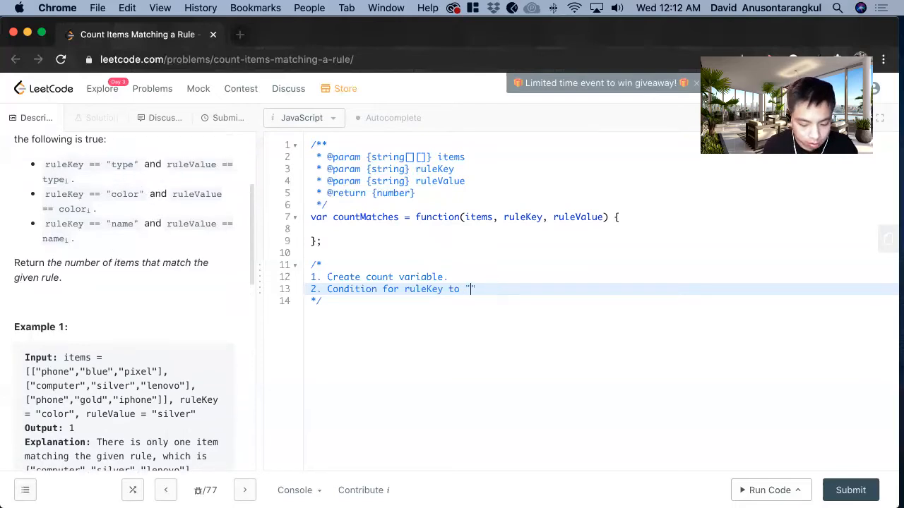
{"action": "type", "text": "type"}
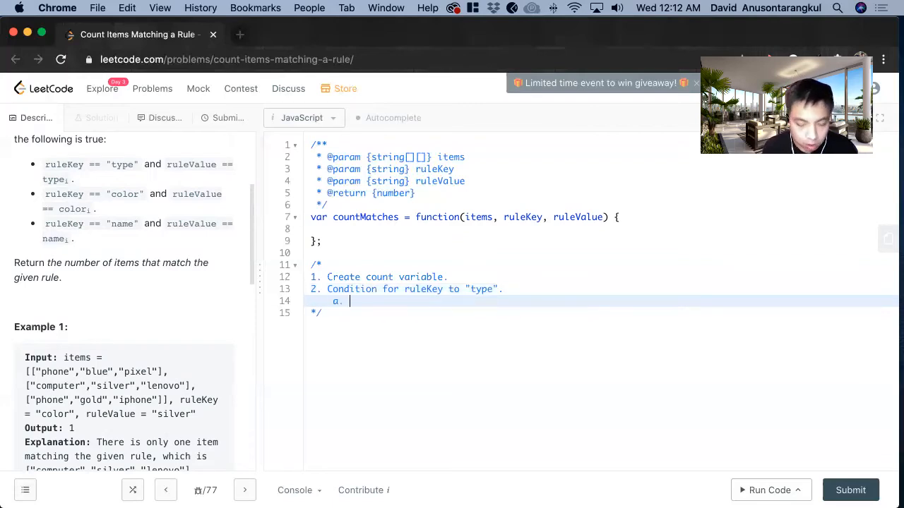
{"action": "type", "text": "Loop throu"}
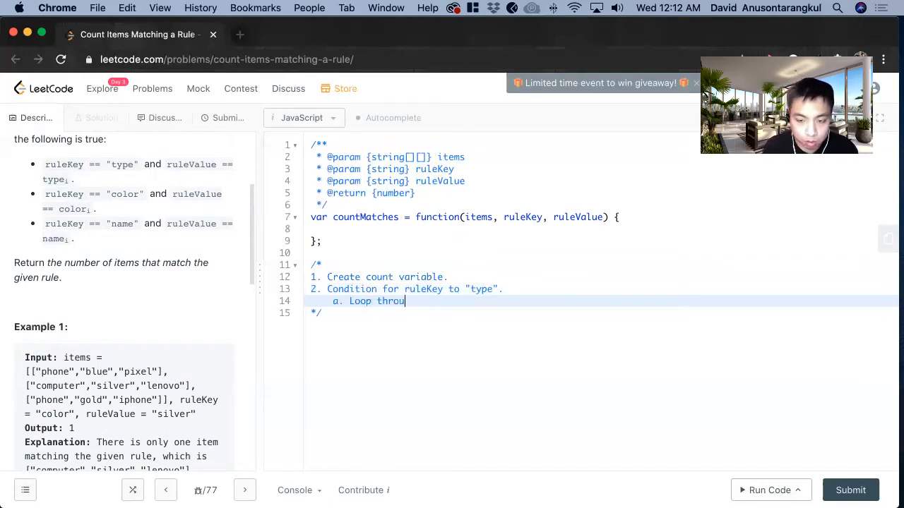
{"action": "type", "text": "gh items."}
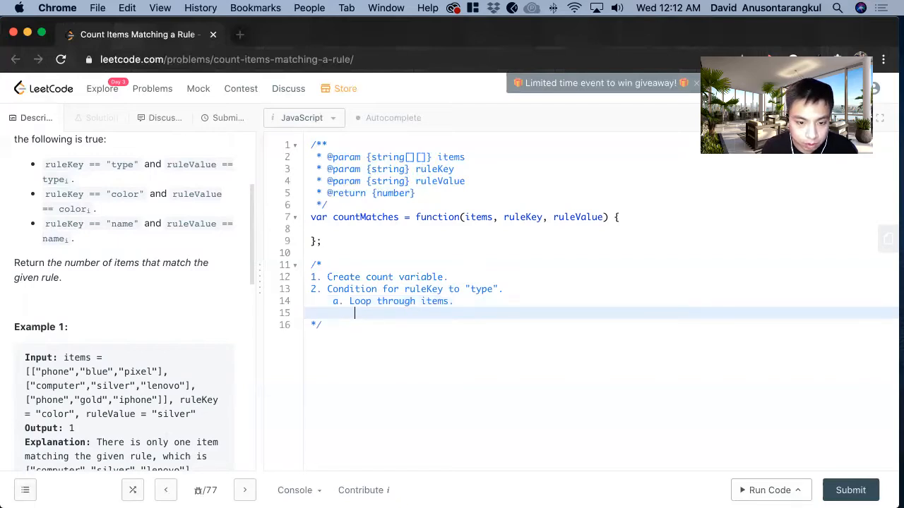
- Add 'i. Condition if the ruleValue is equal to the index 0 of each item.'
{"action": "type", "text": "Co"}
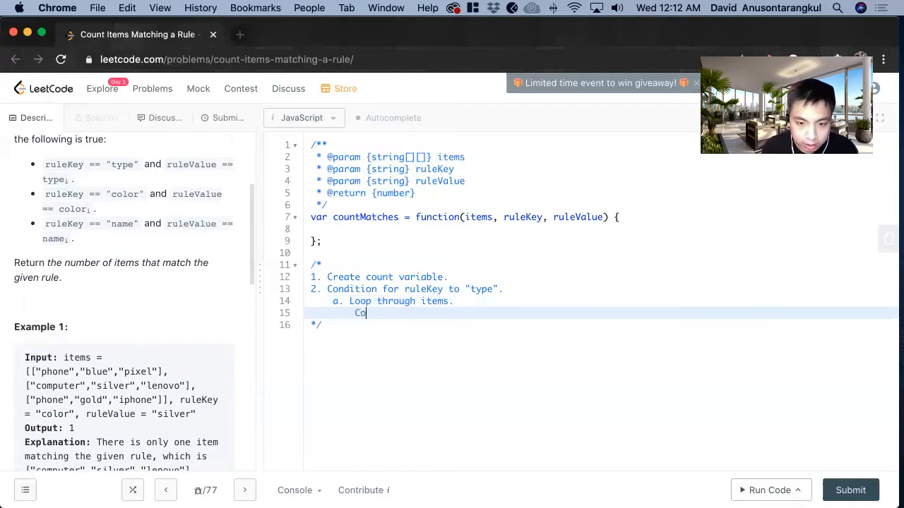
{"action": "type", "text": "ndition if"}
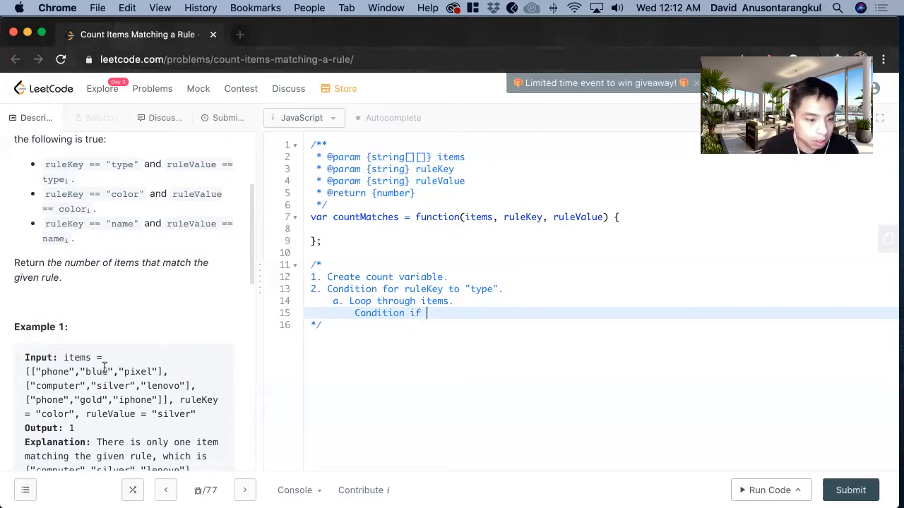
{"action": "scroll", "scroll_direction": "up", "scroll_amount": 3}
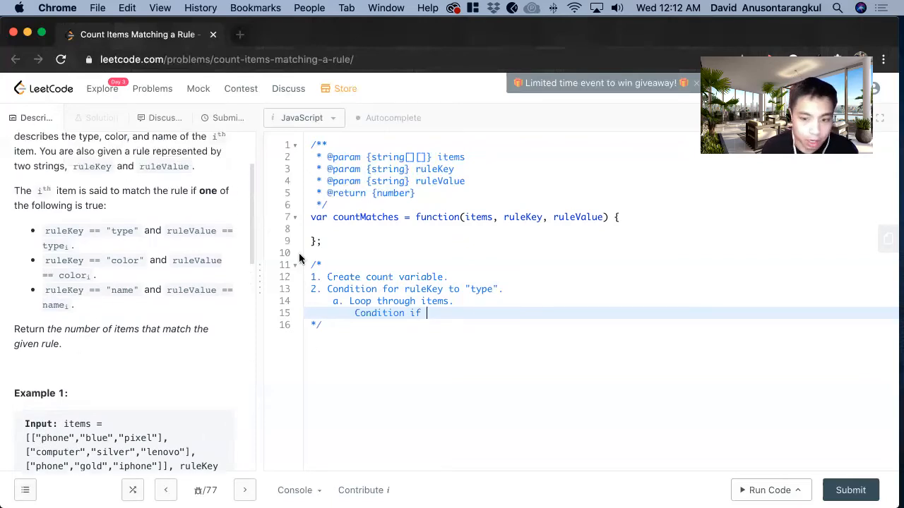
{"action": "mouse_move", "coordinate": [292, 346]}
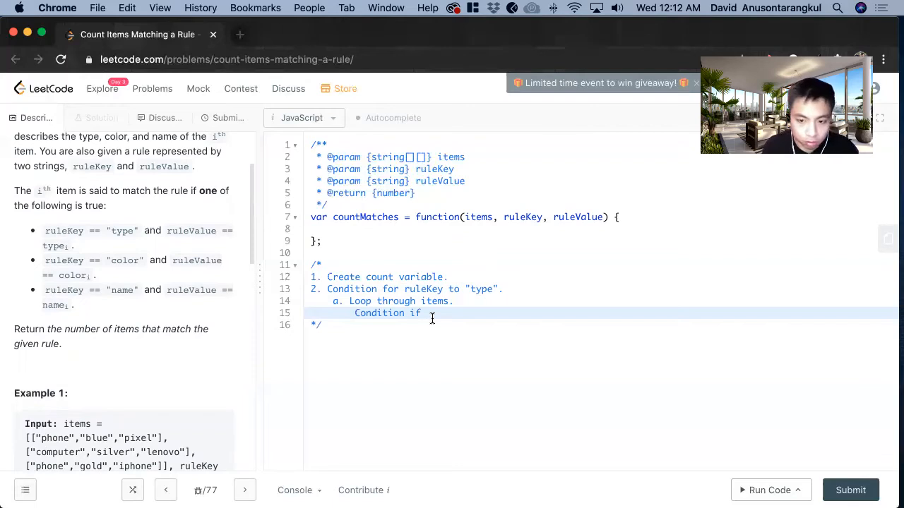
{"action": "type", "text": "the rul"}
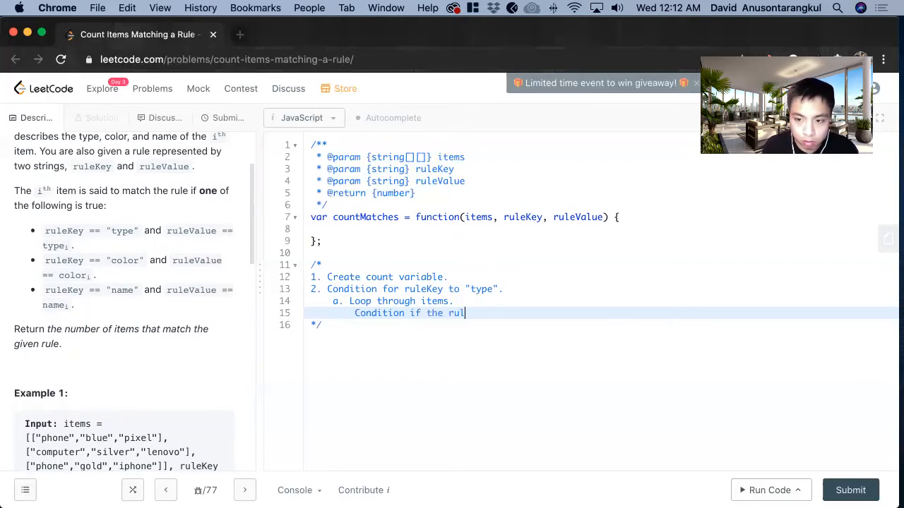
{"action": "type", "text": "eValue is"}
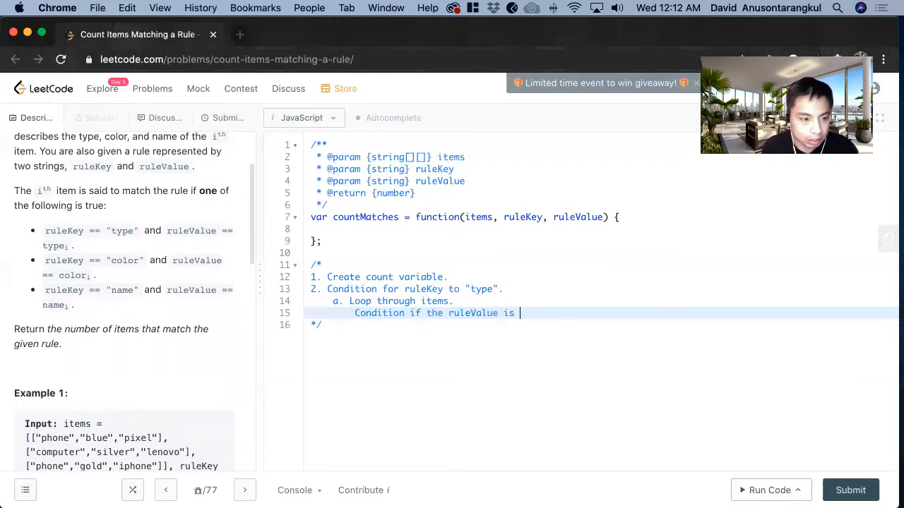
{"action": "type", "text": "equal to"}
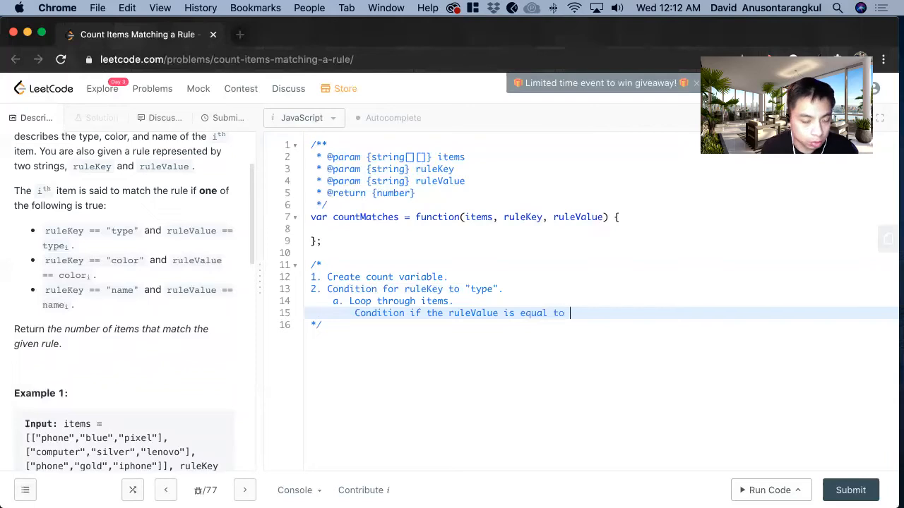
{"action": "type", "text": "the"}
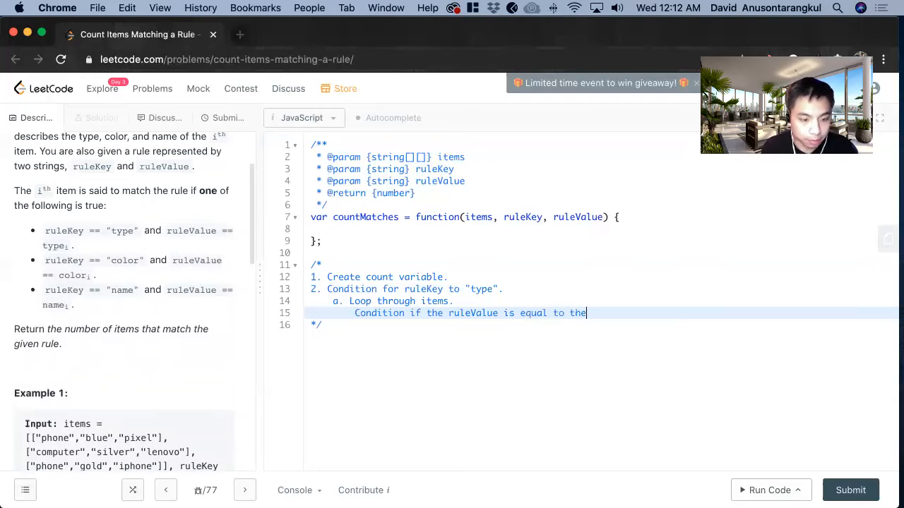
{"action": "type", "text": "index 0 of"}
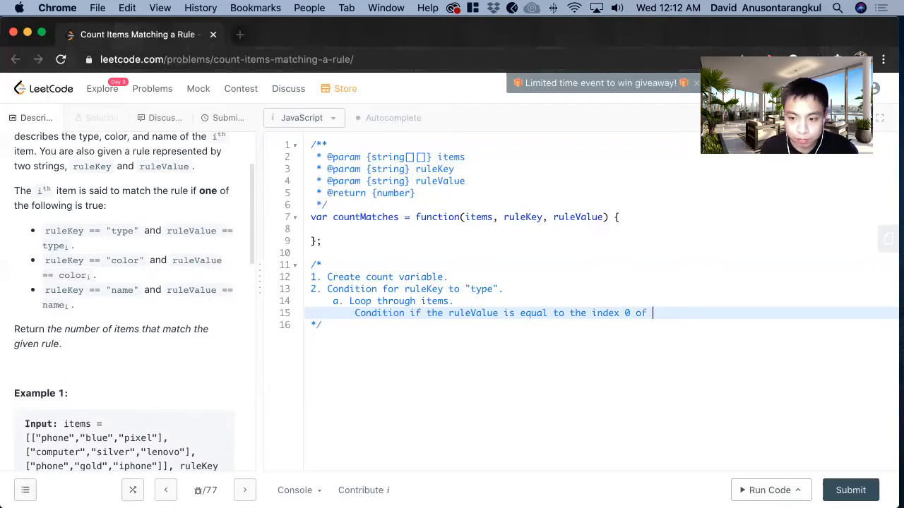
{"action": "type", "text": "each item"}
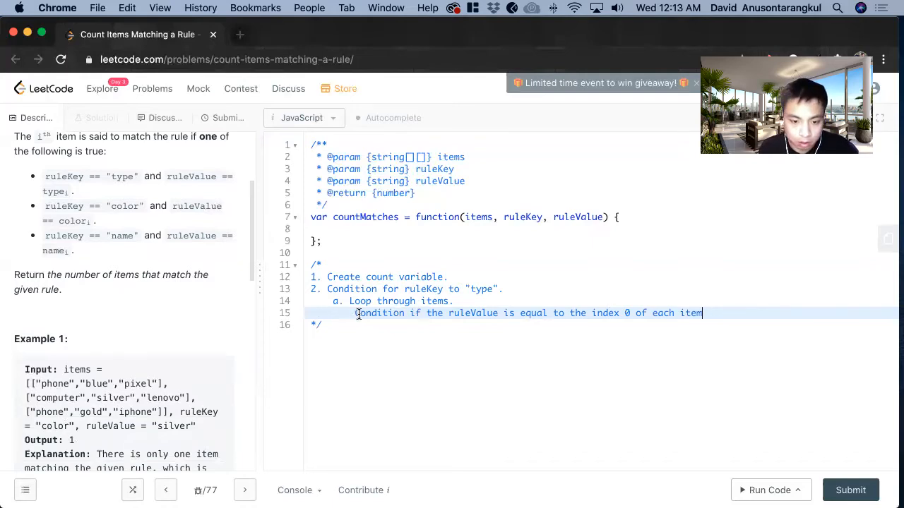
{"action": "type", "text": "i."}
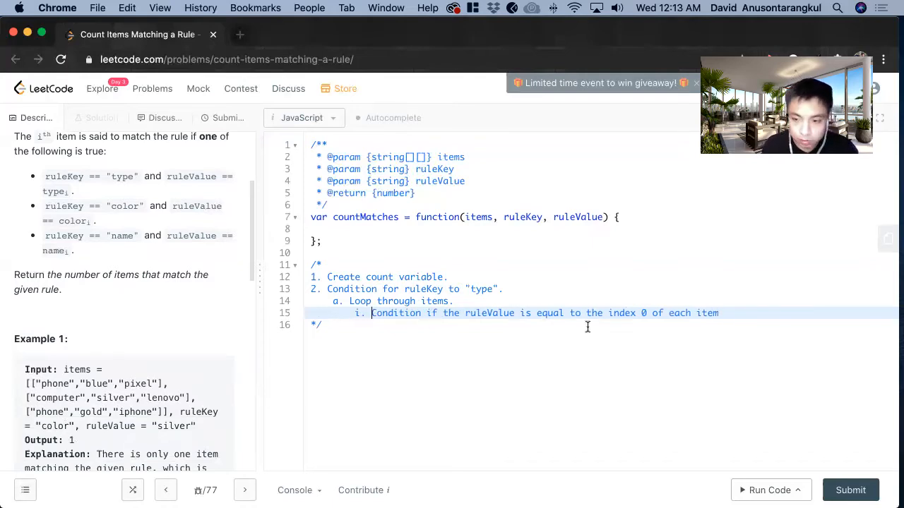
{"action": "key", "text": "Return"}
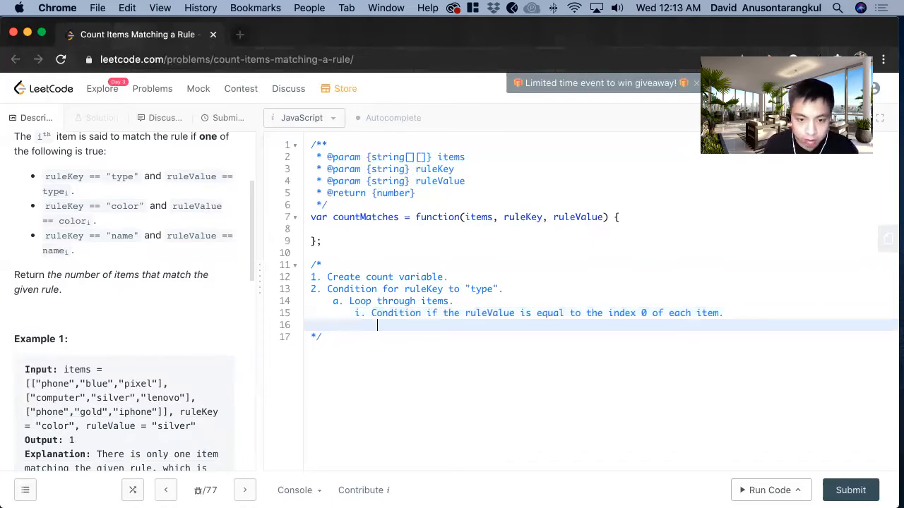
- Add '1. Increment count.', color/name rule blocks, and '5. Return count.' to the plan
{"action": "type", "text": "1. Increment count."}
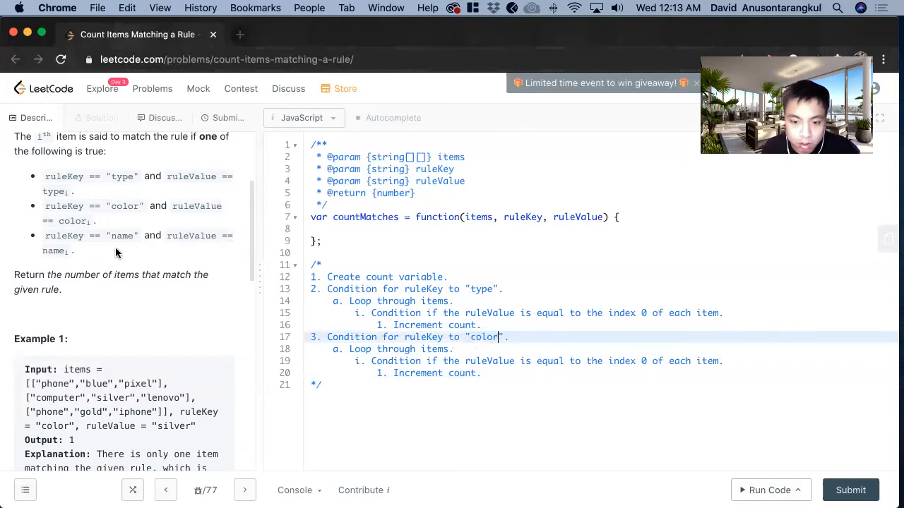
{"action": "scroll", "scroll_direction": "up", "scroll_amount": 3}
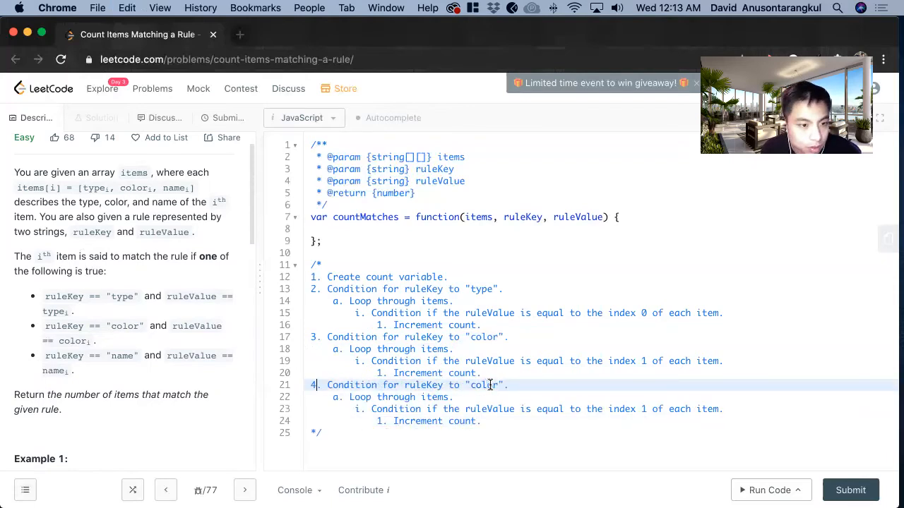
{"action": "double_click", "coordinate": [483, 384]}
{"action": "type", "text": "name"}
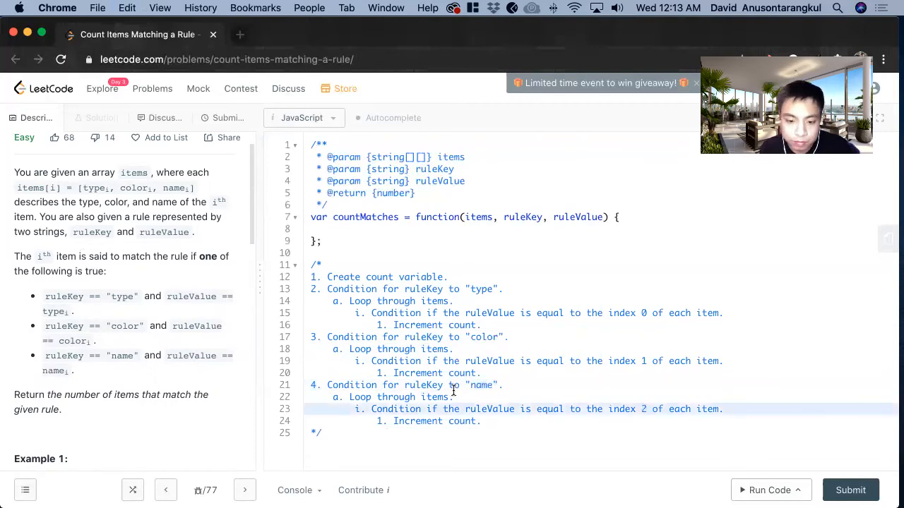
{"action": "key", "text": "Return"}
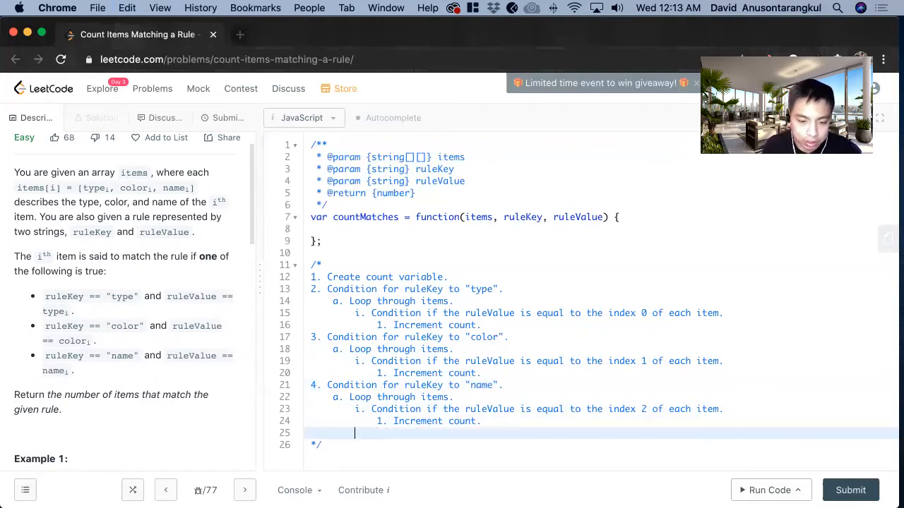
{"action": "type", "text": "5."}
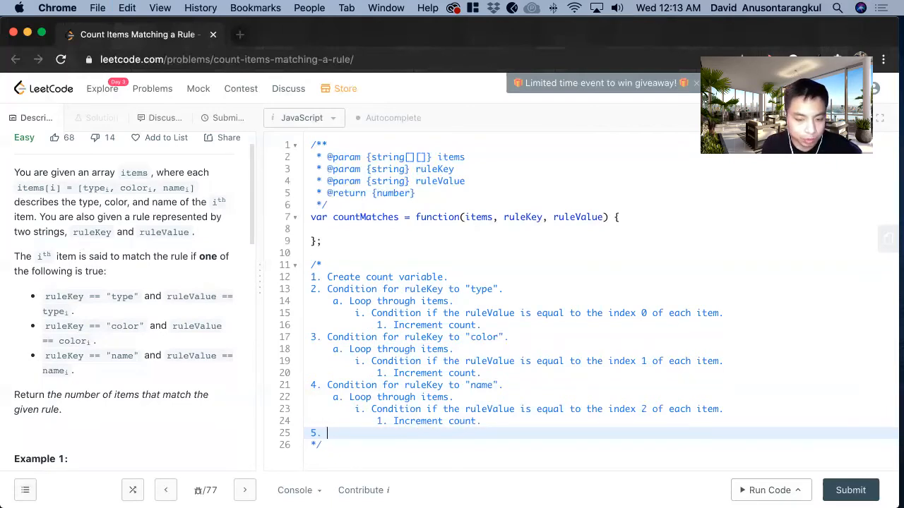
{"action": "type", "text": "Return count."}
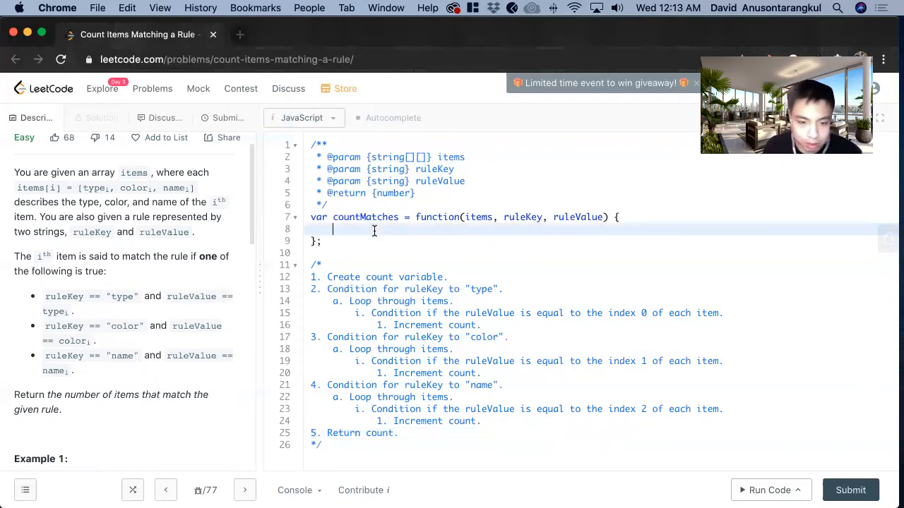
- Declare let count = 0; and open an if (ruleKey === 'type') block
{"action": "type", "text": "let count"}
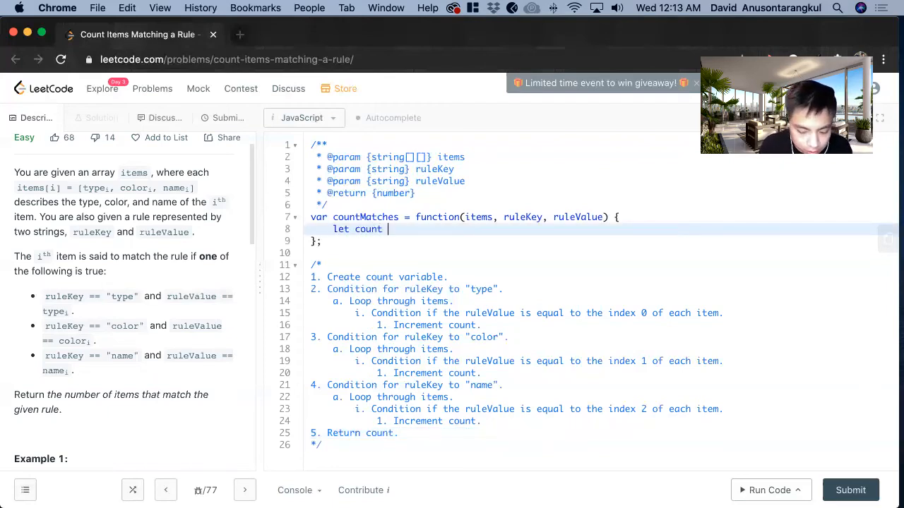
{"action": "type", "text": "= 0"}
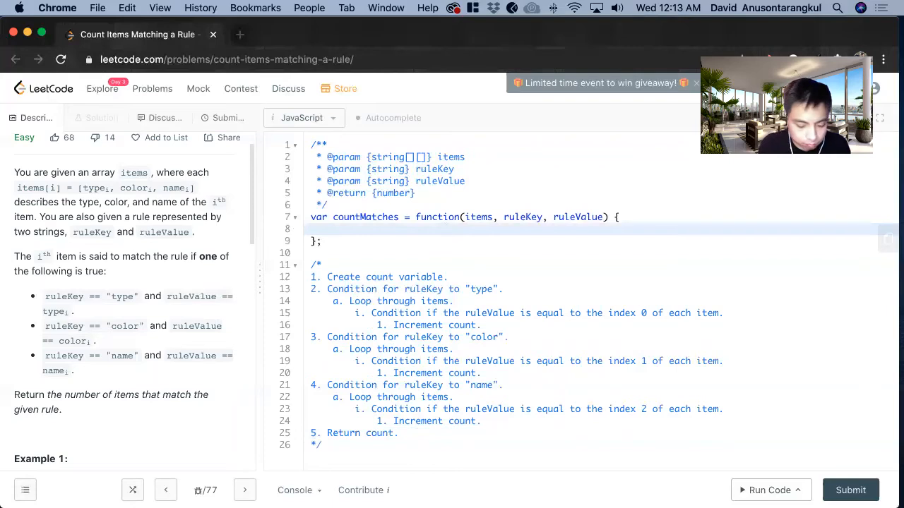
{"action": "type", "text": "let count ="}
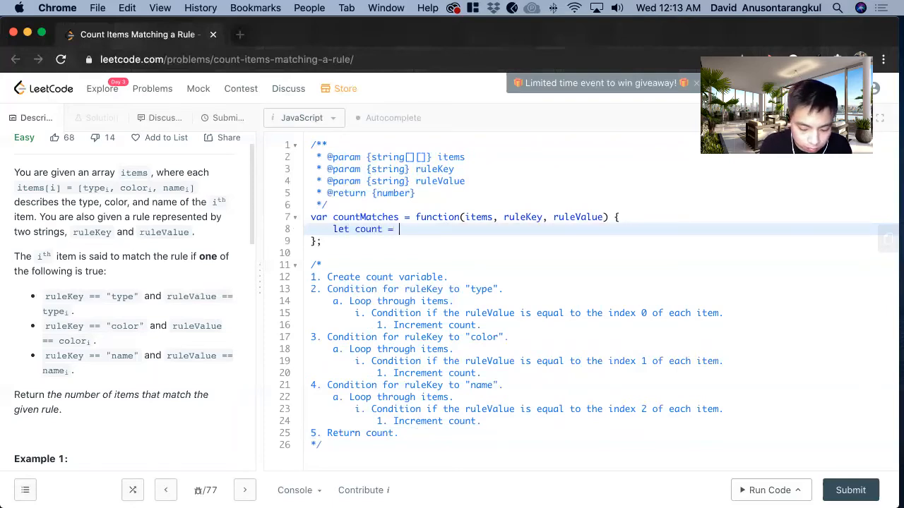
{"action": "type", "text": "0;"}
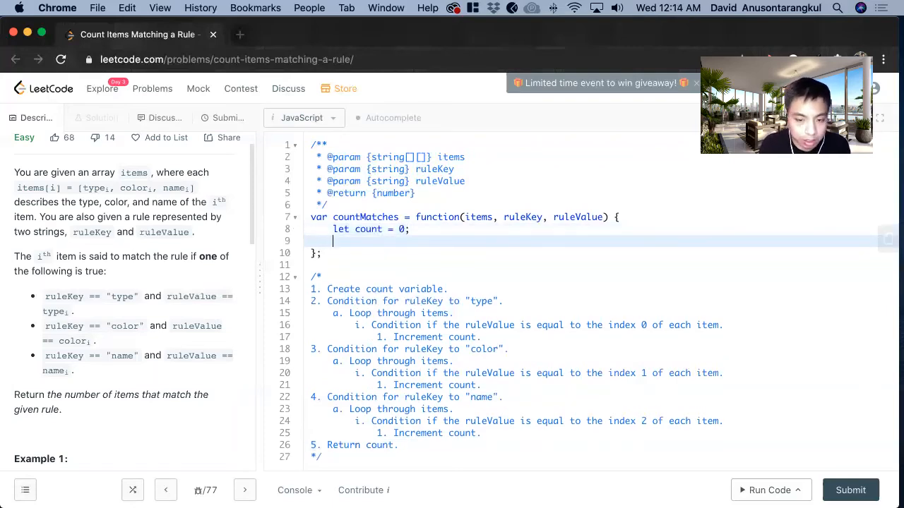
{"action": "type", "text": "if"}
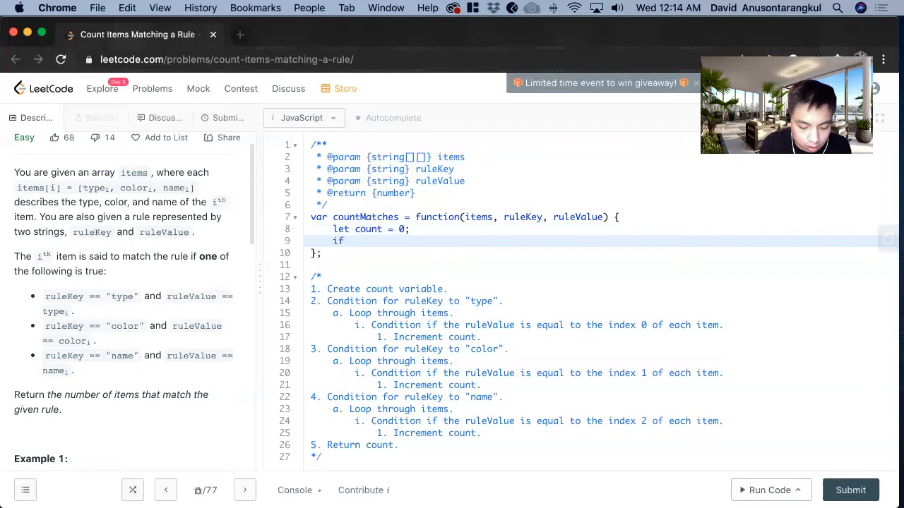
{"action": "type", "text": "(ruleKey)"}
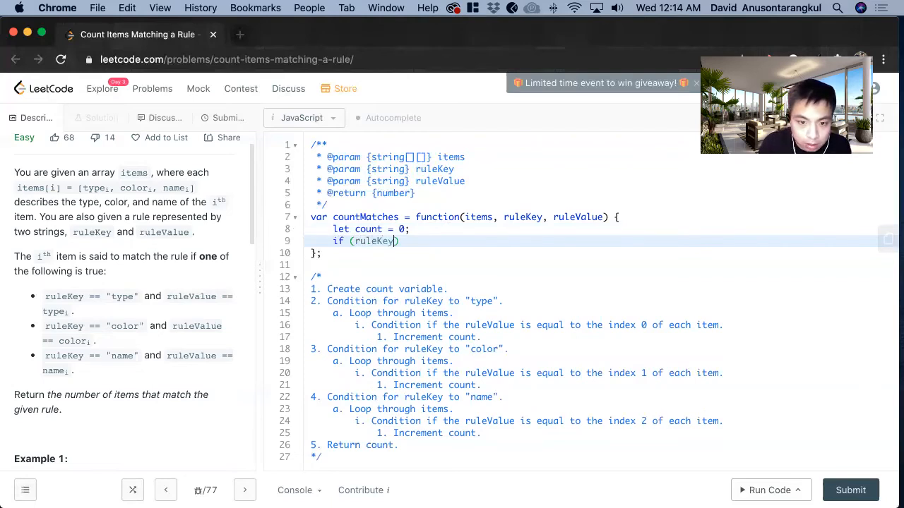
{"action": "type", "text": "==="}
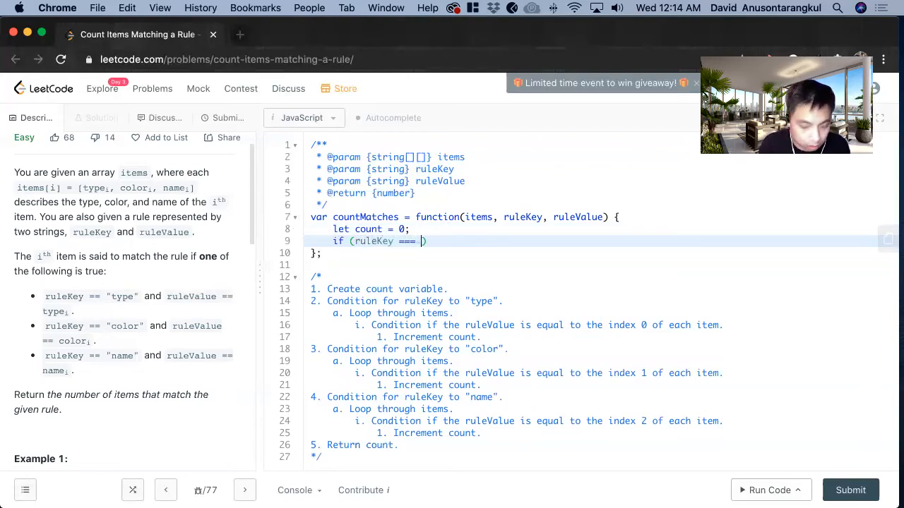
{"action": "type", "text": "'type')"}
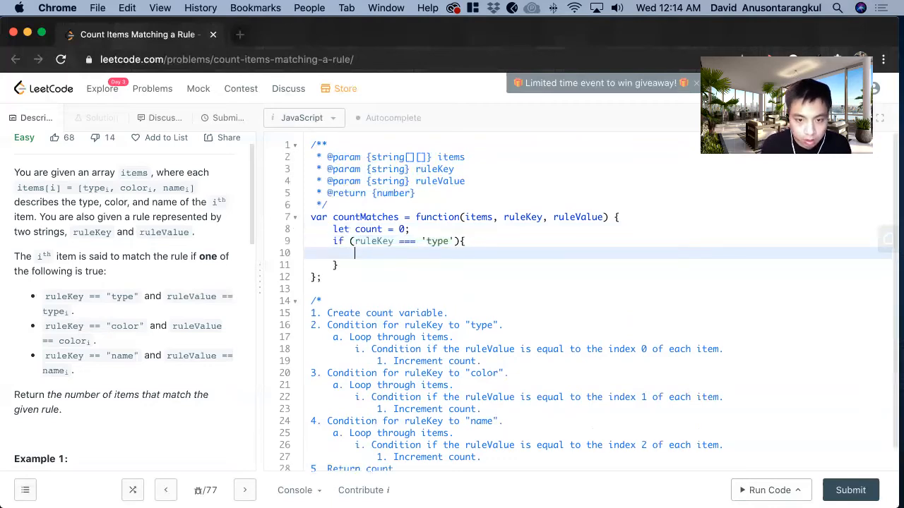
- Loop over items, incrementing count when items[i][0] === ruleValue
{"action": "type", "text": "f"}
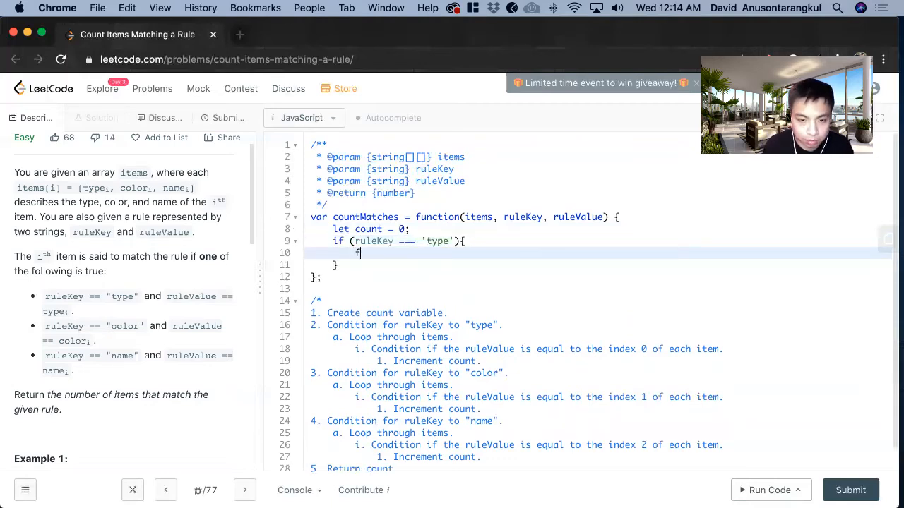
{"action": "type", "text": "for (let i)"}
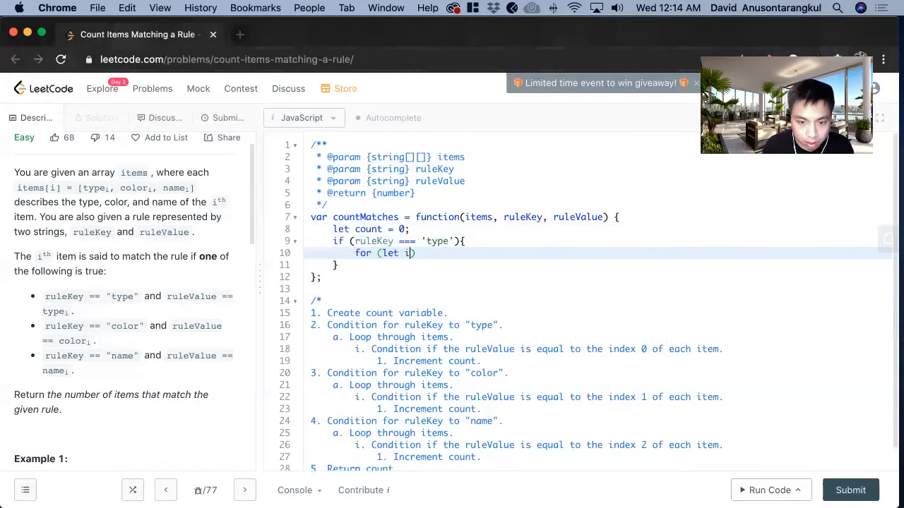
{"action": "type", "text": "= 0; i <"}
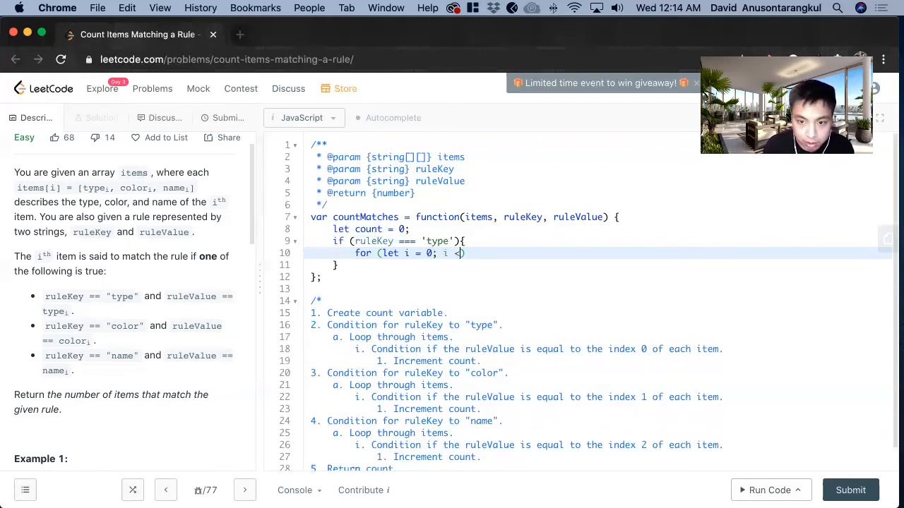
{"action": "type", "text": "items."}
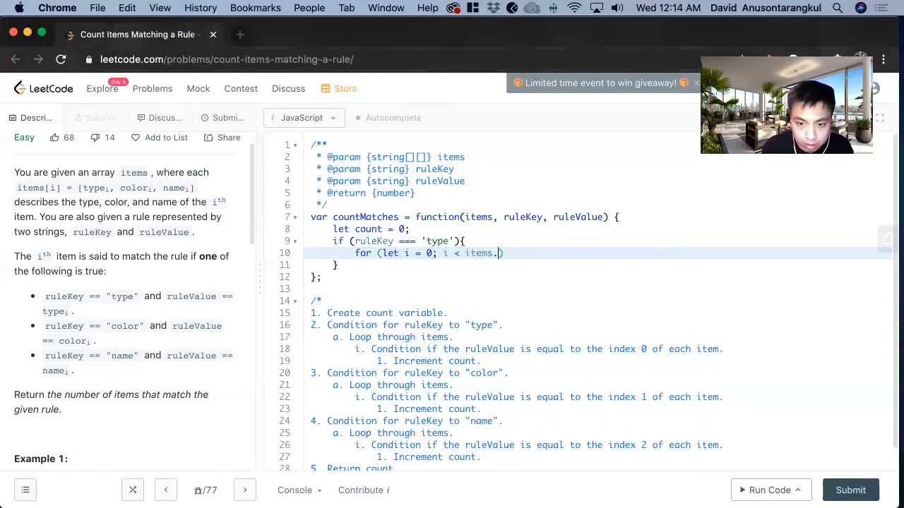
{"action": "type", "text": "length;"}
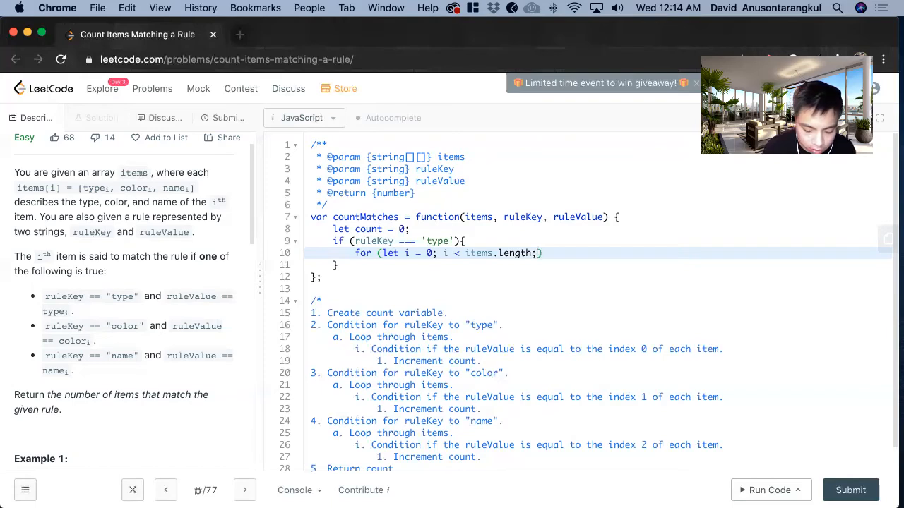
{"action": "type", "text": "i++"}
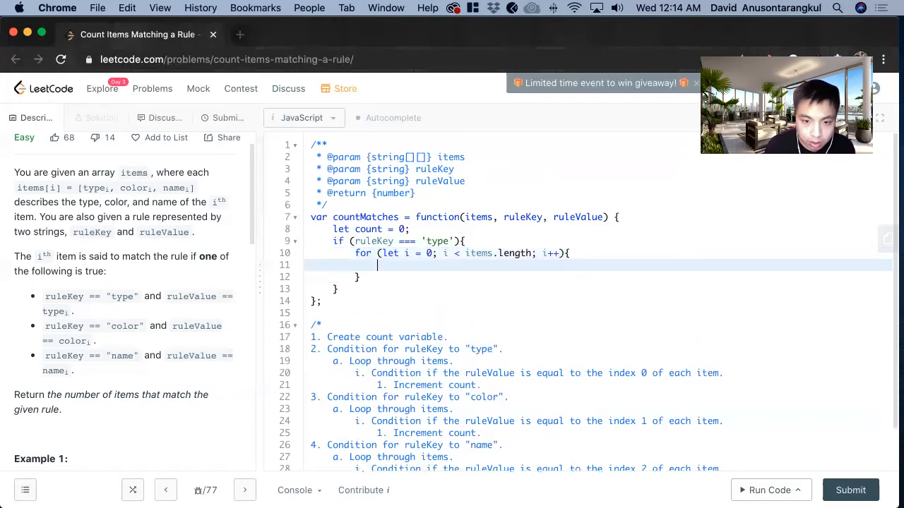
{"action": "type", "text": "if (items["}
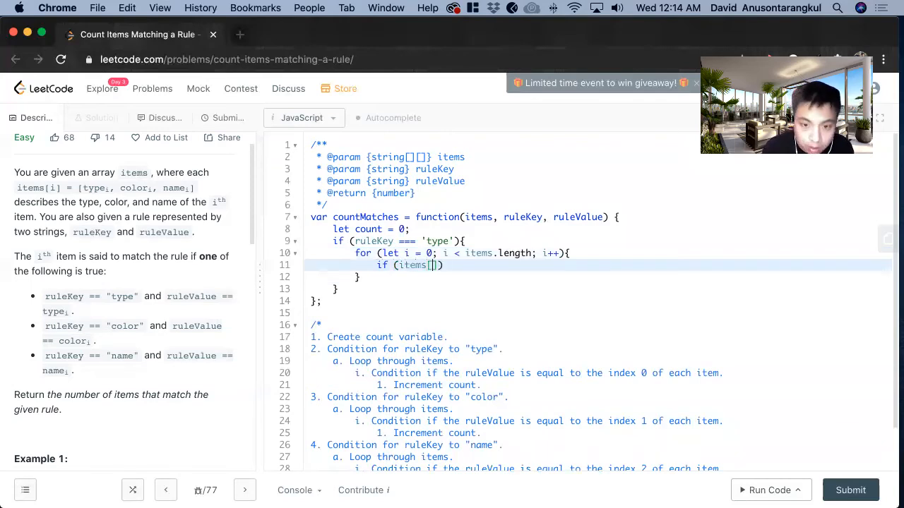
{"action": "type", "text": "i"}
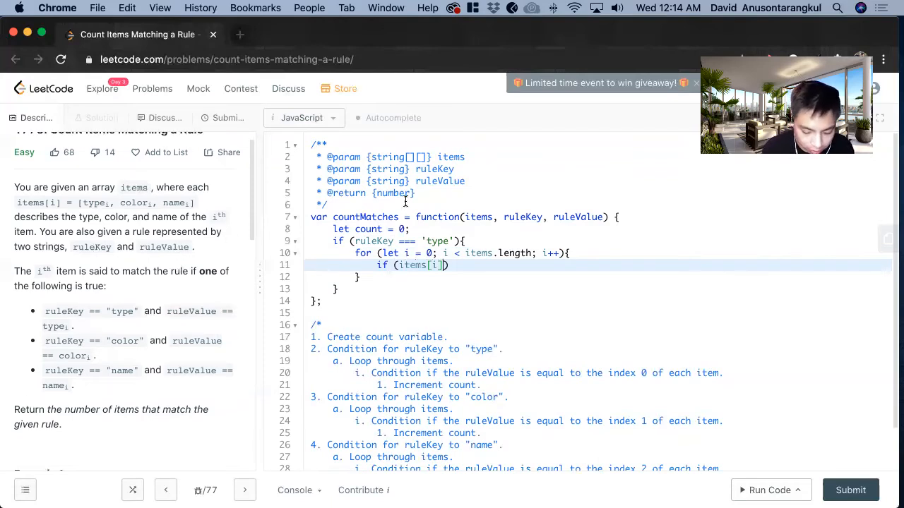
{"action": "type", "text": "[0]"}
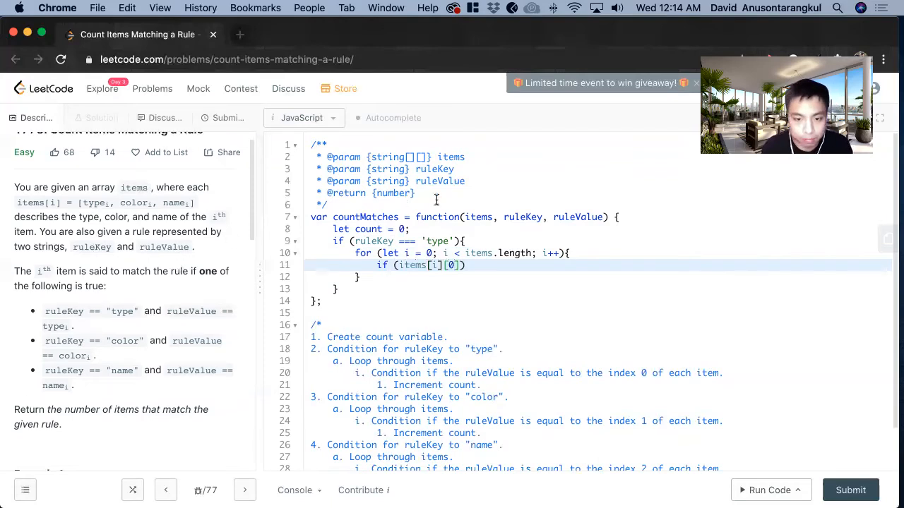
{"action": "type", "text": "="}
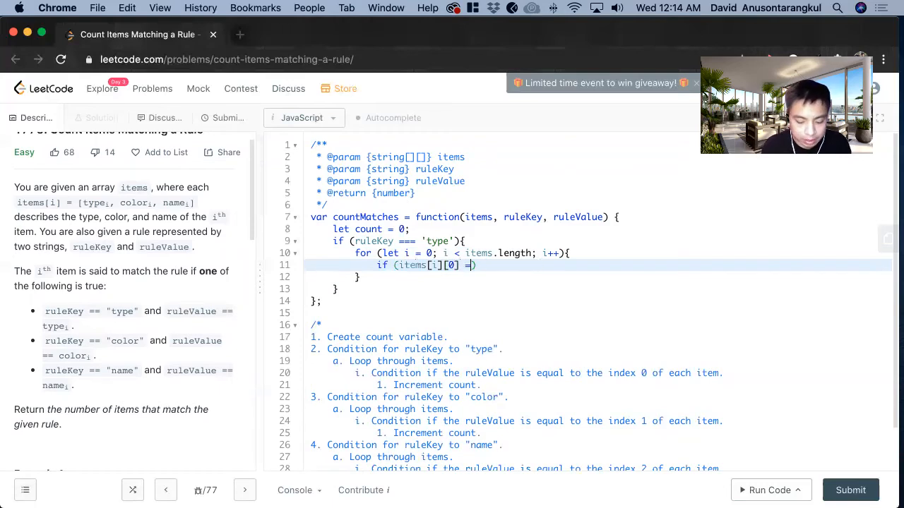
{"action": "type", "text": "== re"}
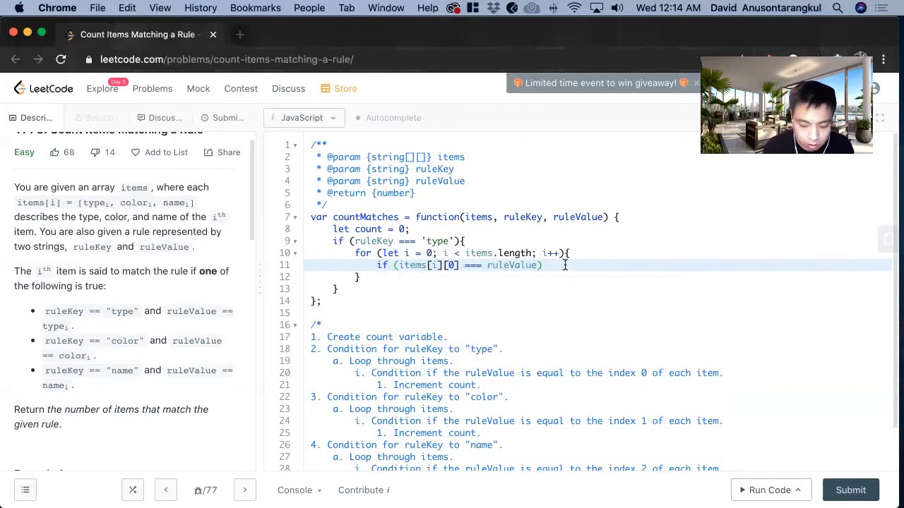
{"action": "type", "text": "incre"}
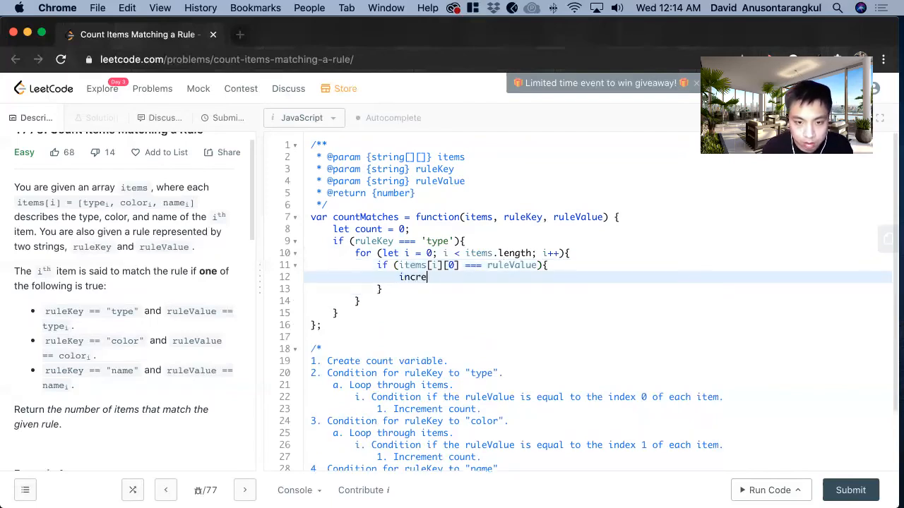
{"action": "type", "text": "count"}
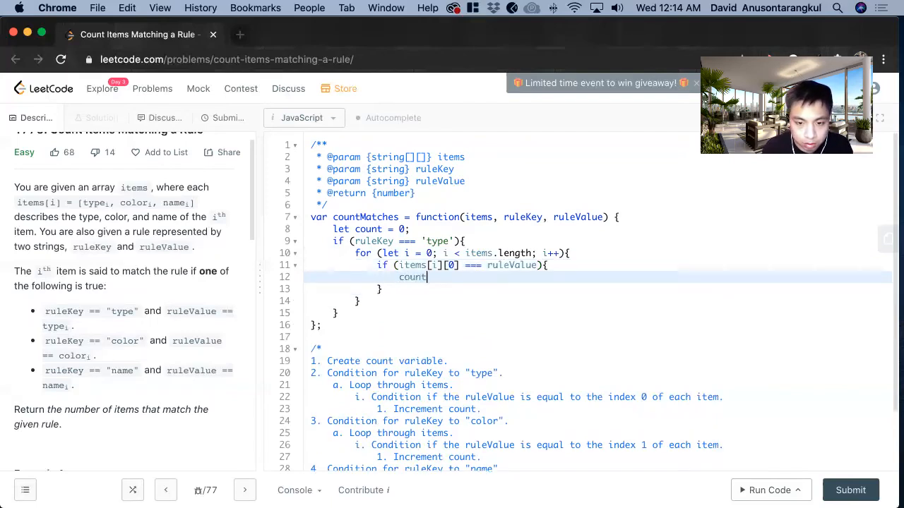
{"action": "type", "text": "++"}
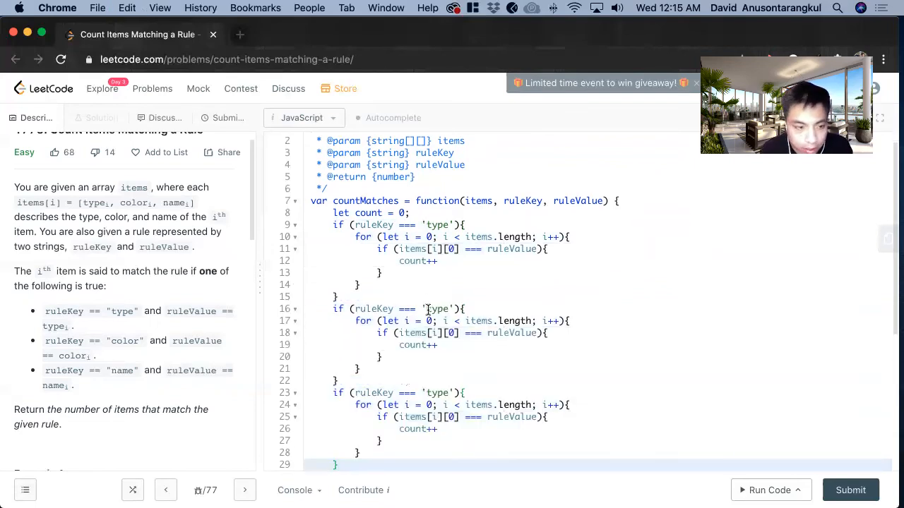
- Change the second branch to 'color' checking index 1
{"action": "double_click", "coordinate": [436, 309]}
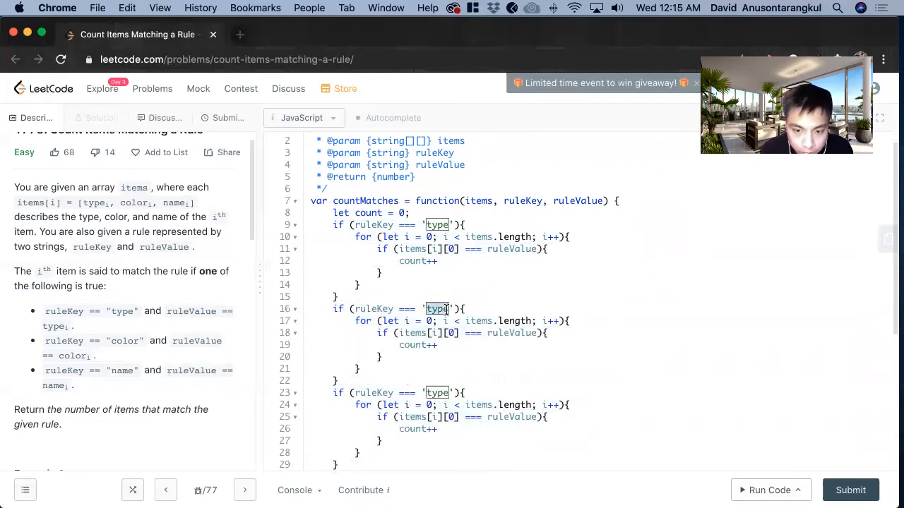
{"action": "type", "text": "color"}
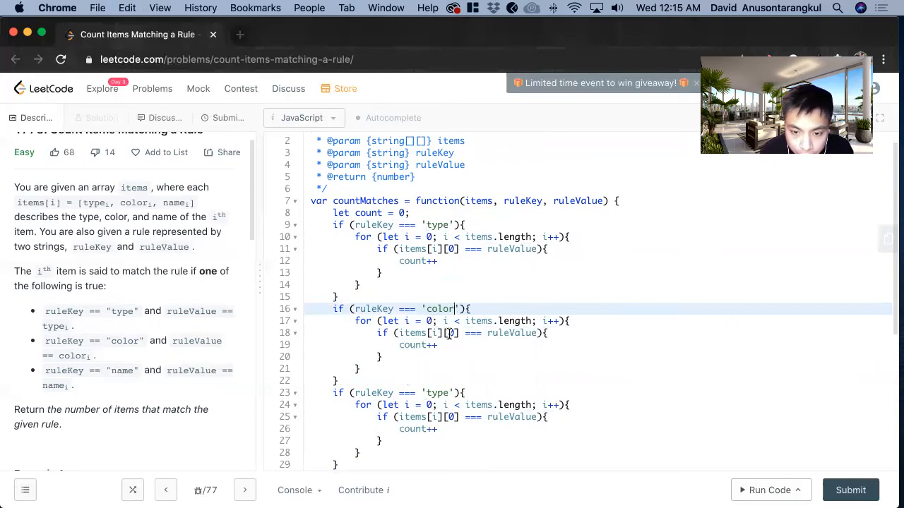
{"action": "type", "text": "1"}
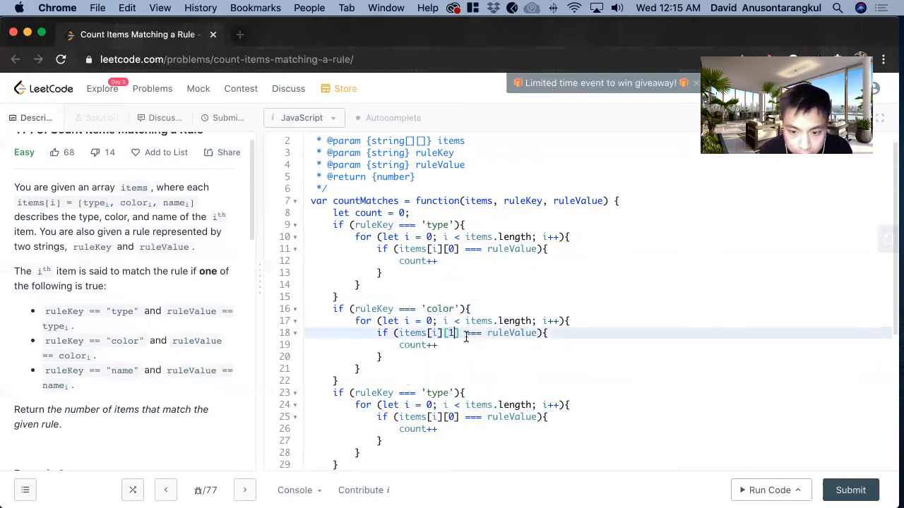
{"action": "scroll", "scroll_direction": "down", "scroll_amount": 3}
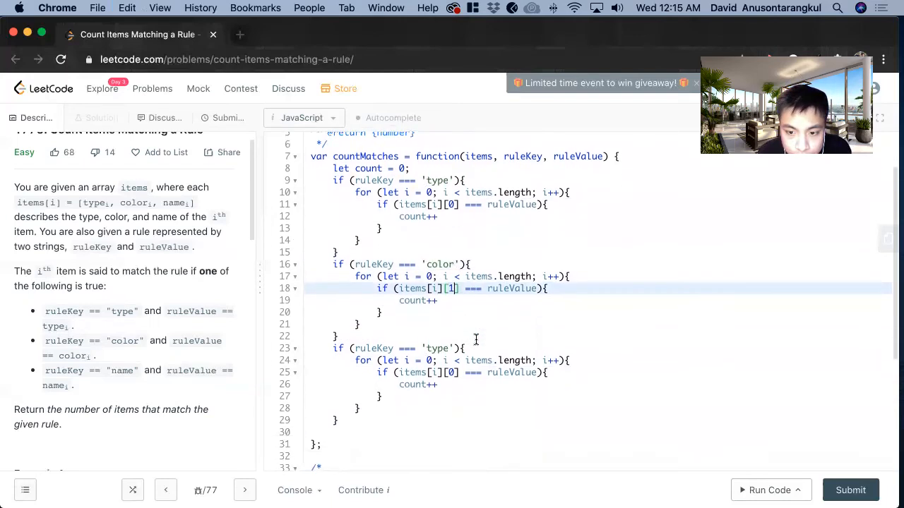
{"action": "scroll", "scroll_direction": "down", "scroll_amount": 3}
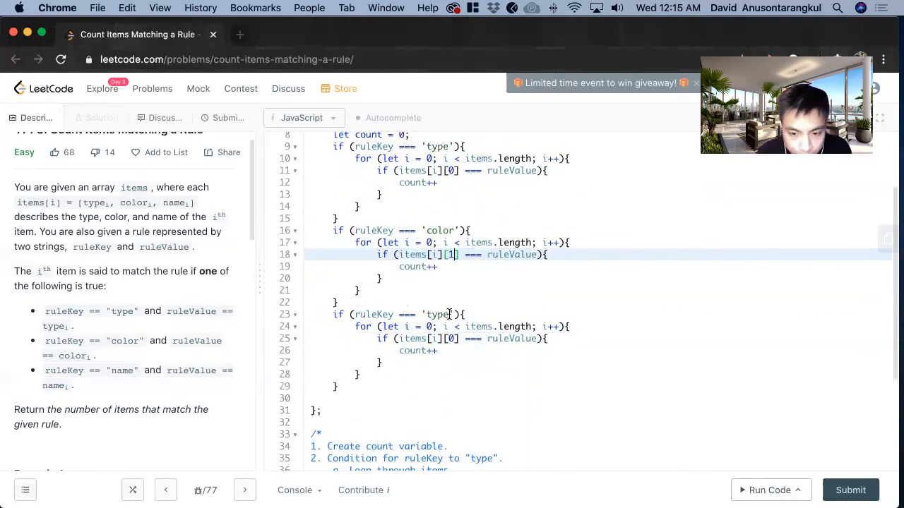
- Change the third branch to 'name', add return count;, and run the example test
{"action": "double_click", "coordinate": [435, 314]}
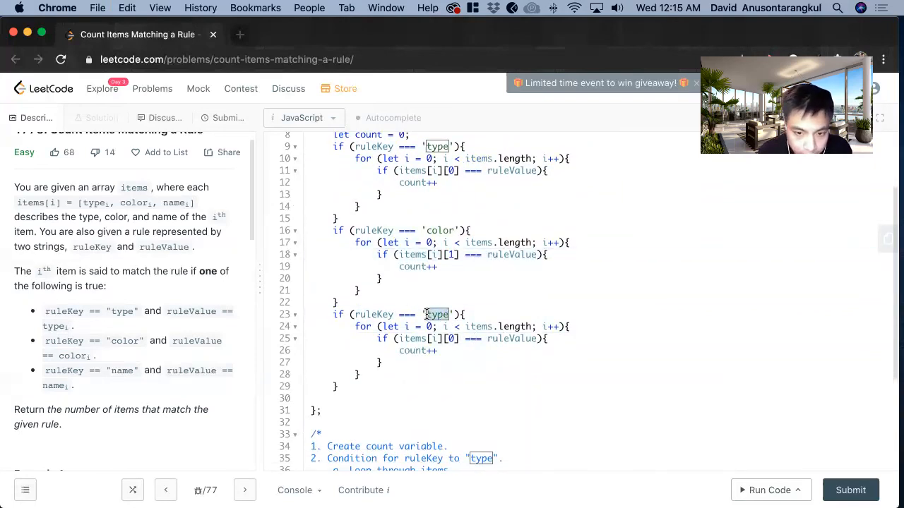
{"action": "type", "text": "name"}
{"action": "left_click", "coordinate": [598, 338]}
{"action": "type", "text": "2"}
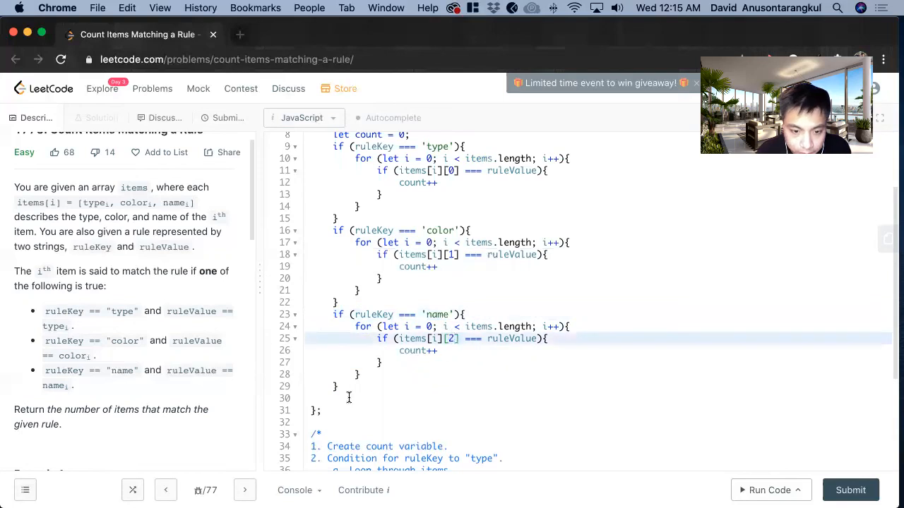
{"action": "type", "text": "retu"}
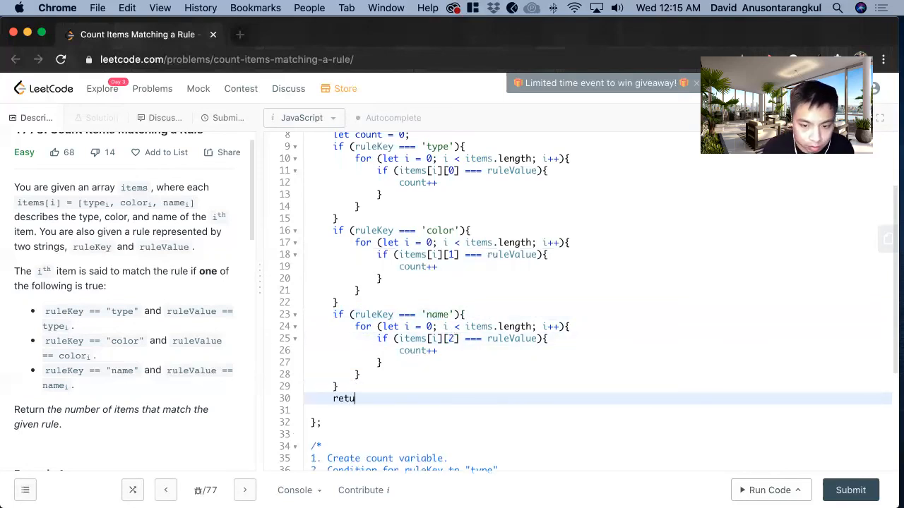
{"action": "type", "text": "rn count;"}
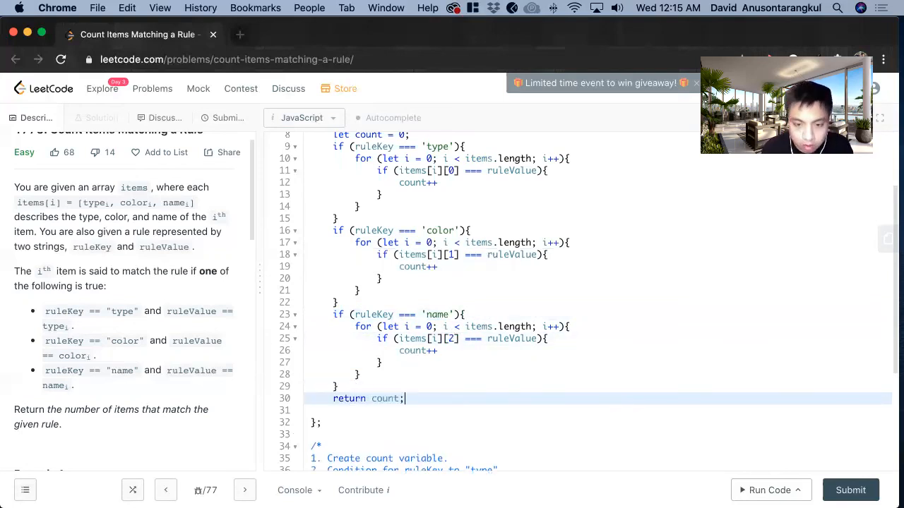
{"action": "scroll", "scroll_direction": "down", "scroll_amount": 3}
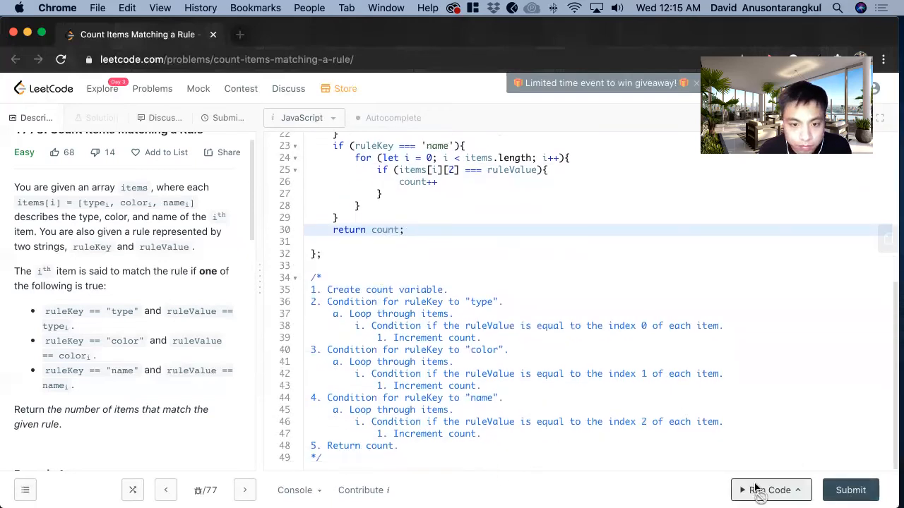
{"action": "left_click", "coordinate": [769, 490]}
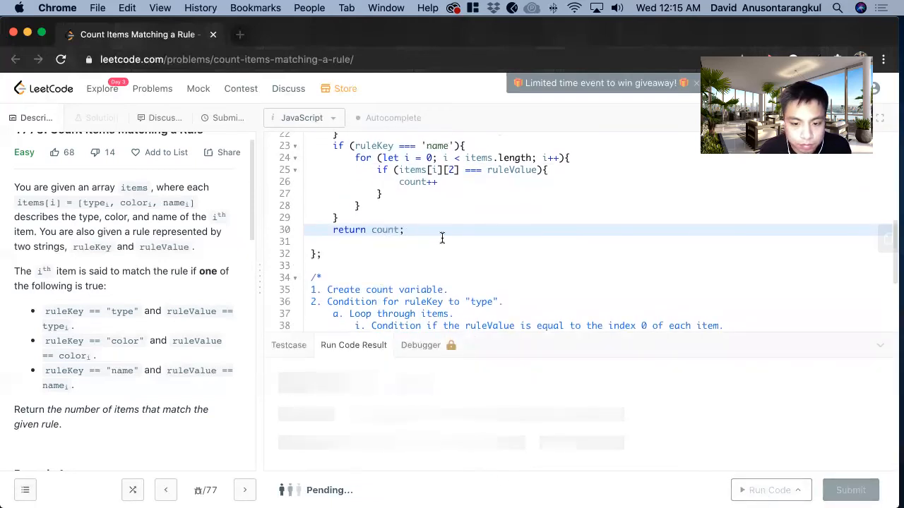
- Confirm the Accepted run result, submit the solution, and click the top of the comment
{"action": "left_click", "coordinate": [768, 490]}
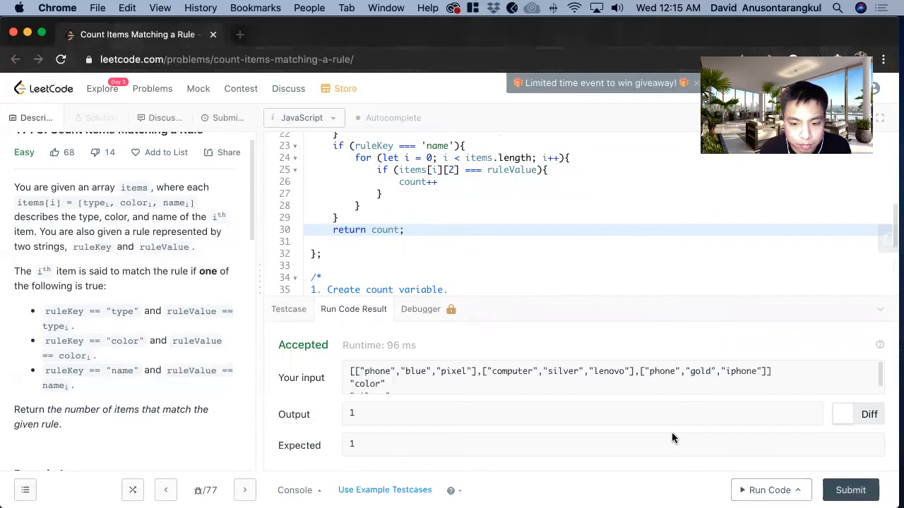
{"action": "left_click", "coordinate": [850, 490]}
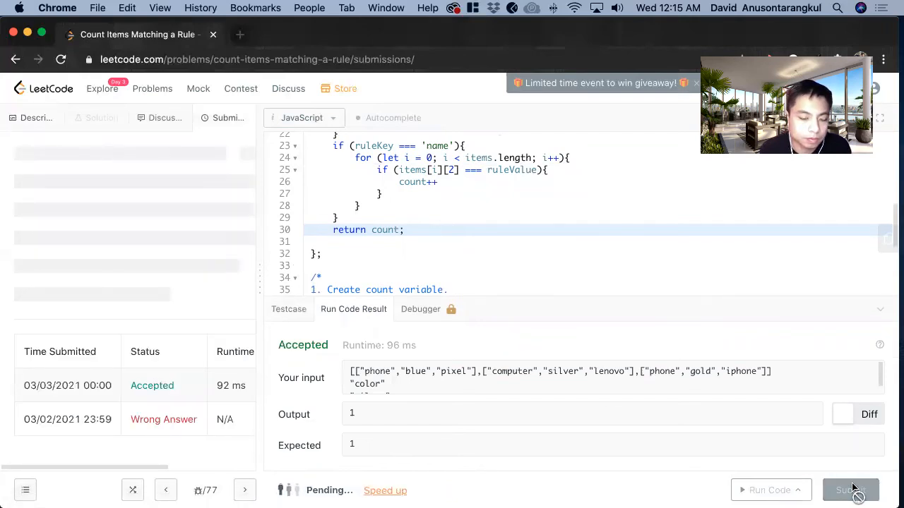
{"action": "left_click", "coordinate": [850, 490]}
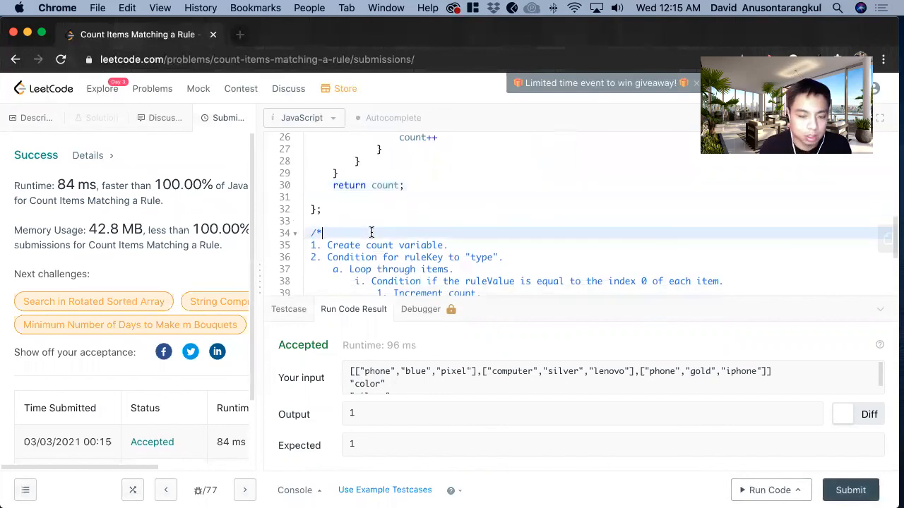
- Type 'Time Complexity: O(n)' and 'Space Complexity: O(1)' at the top of the comment
{"action": "type", "text": "Time Co"}
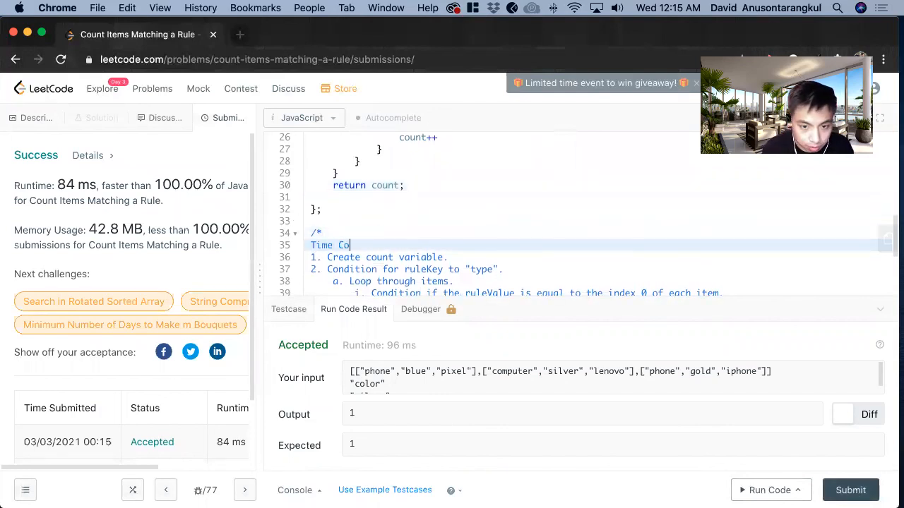
{"action": "type", "text": "mplexity:"}
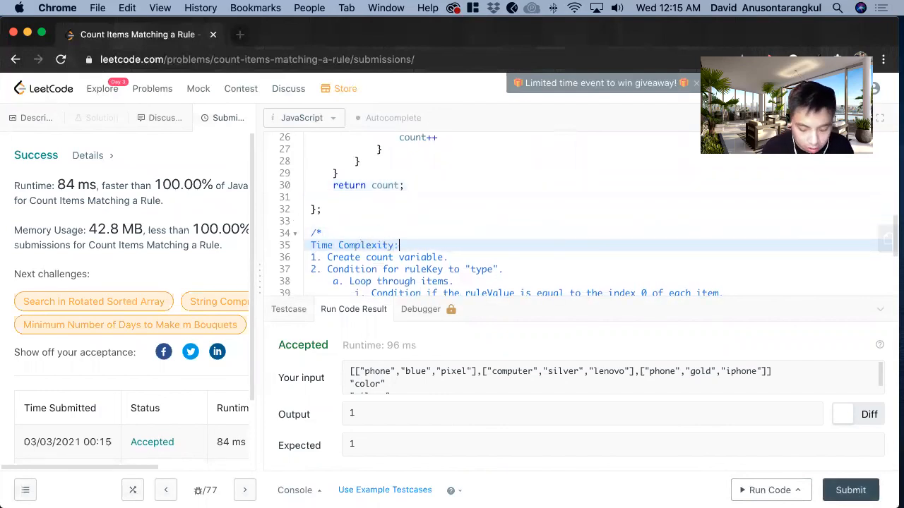
{"action": "scroll", "scroll_direction": "up", "scroll_amount": 3}
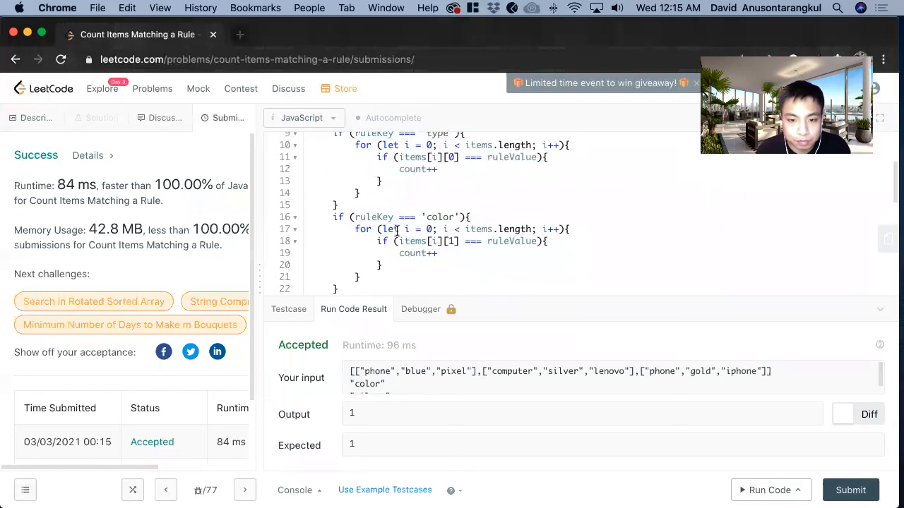
{"action": "scroll", "scroll_direction": "up", "scroll_amount": 3}
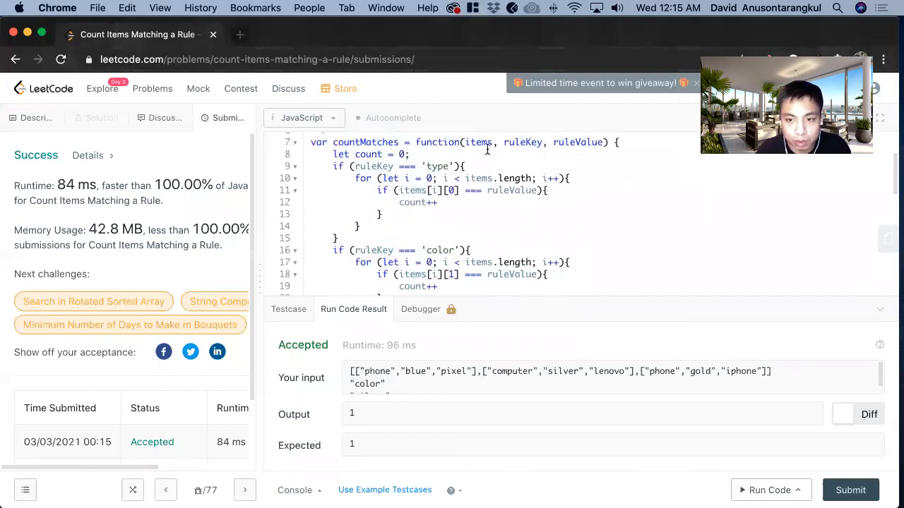
{"action": "scroll", "scroll_direction": "down", "scroll_amount": 3}
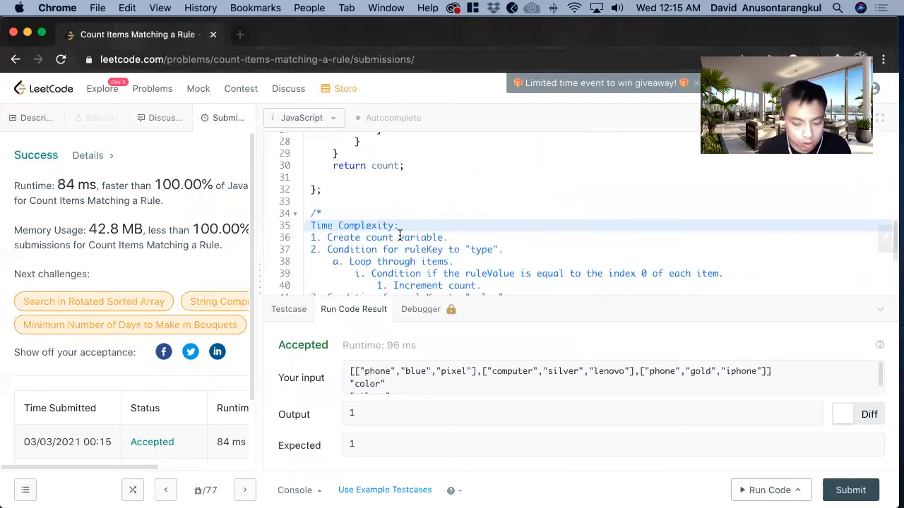
{"action": "type", "text": "O(n)"}
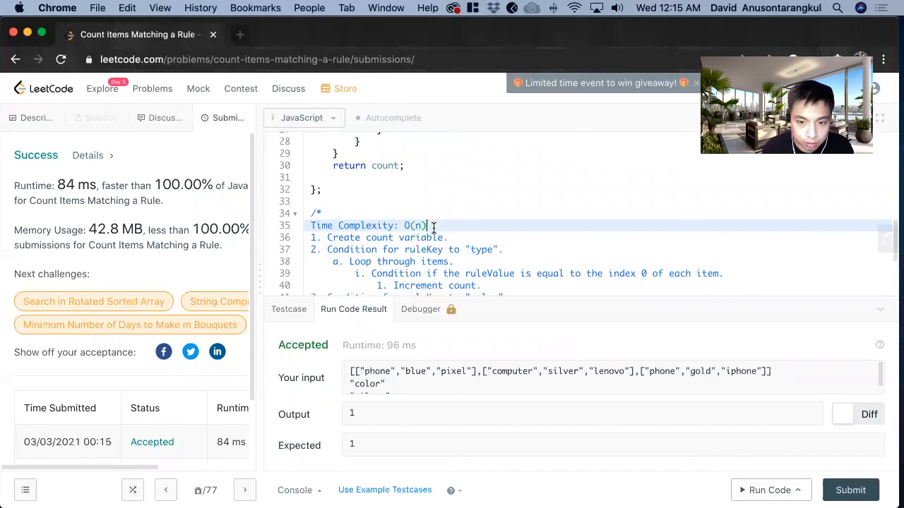
{"action": "type", "text": "Space"}
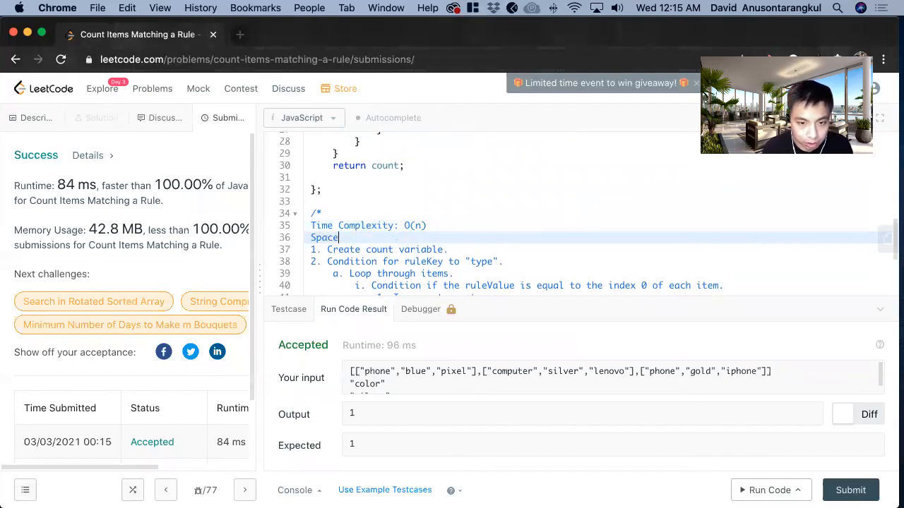
{"action": "type", "text": "Complexity"}
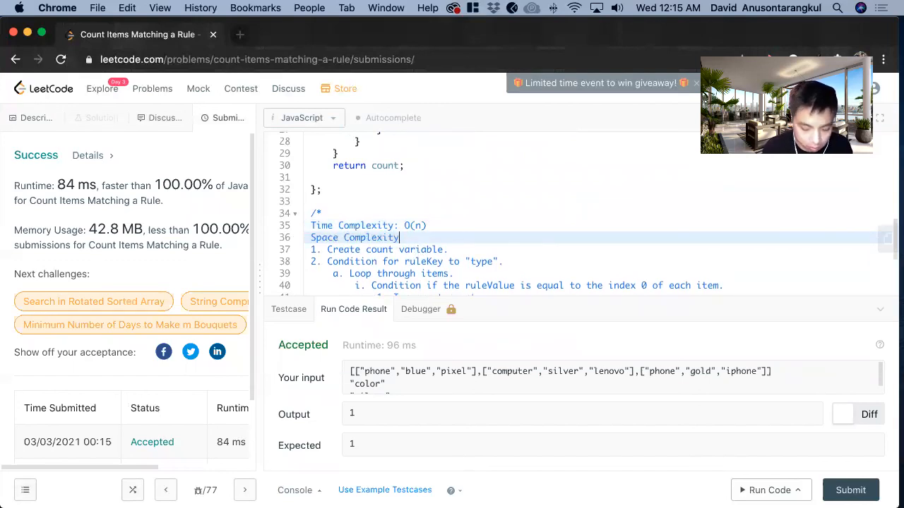
{"action": "scroll", "scroll_direction": "up", "scroll_amount": 3}
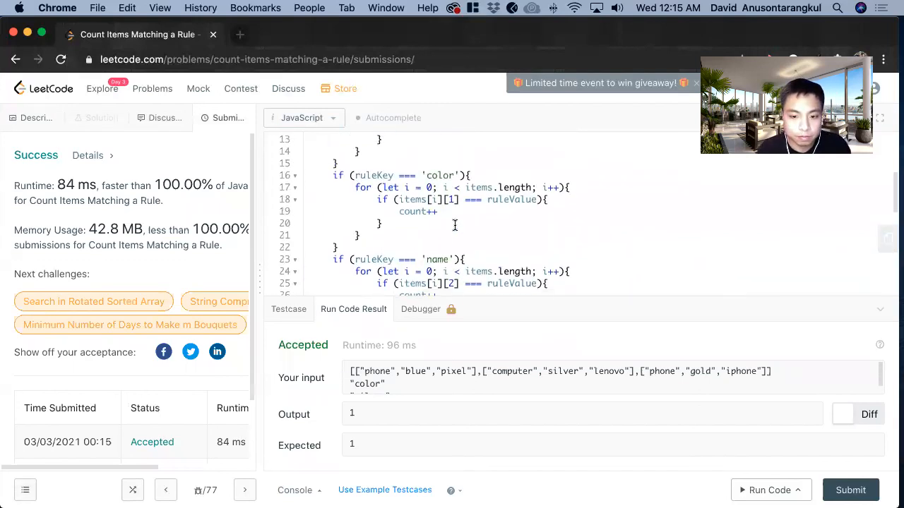
{"action": "scroll", "scroll_direction": "up", "scroll_amount": 3}
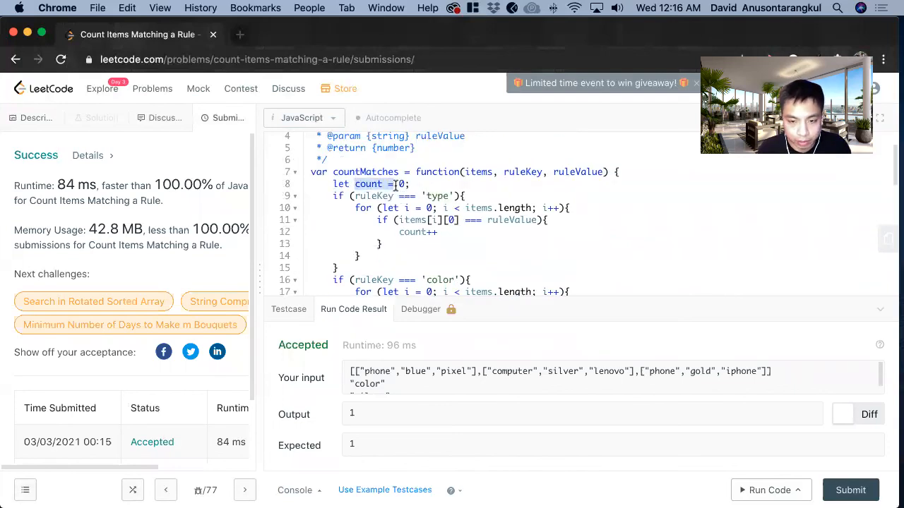
{"action": "scroll", "scroll_direction": "down", "scroll_amount": 3}
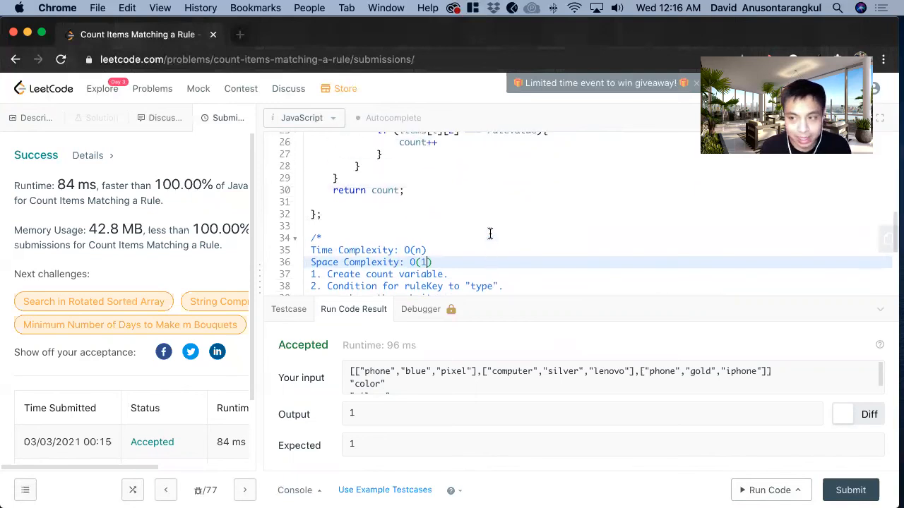
{"action": "scroll", "scroll_direction": "up", "scroll_amount": 3}
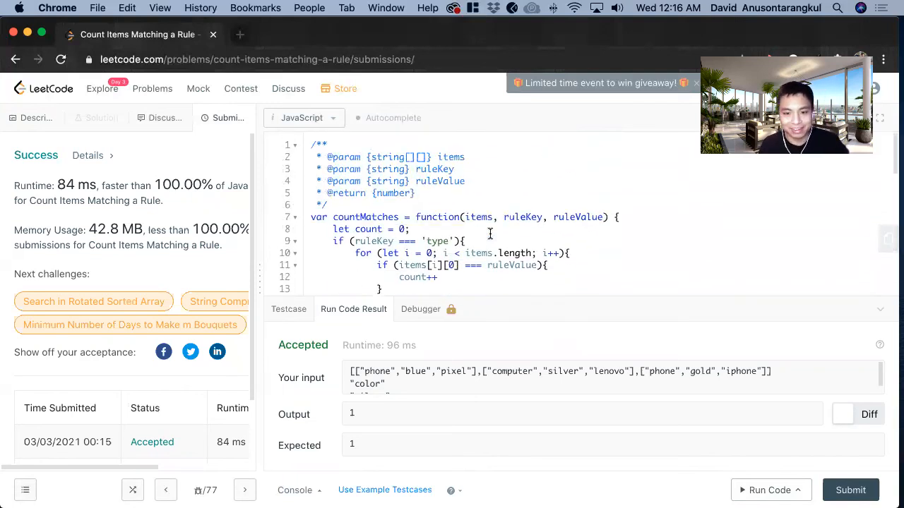